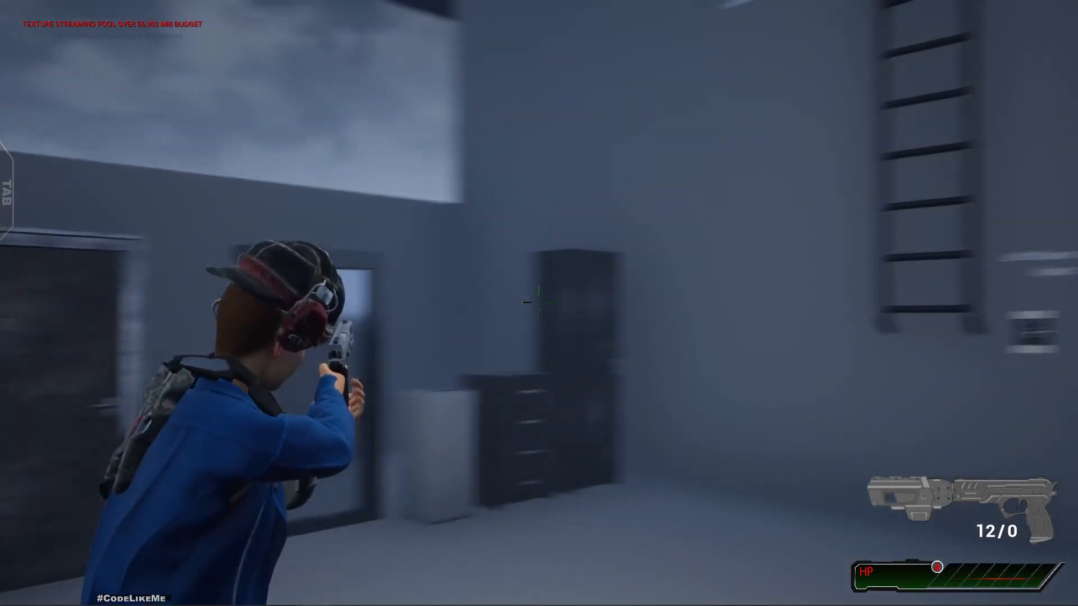
pyautogui.moveTo(539, 303)
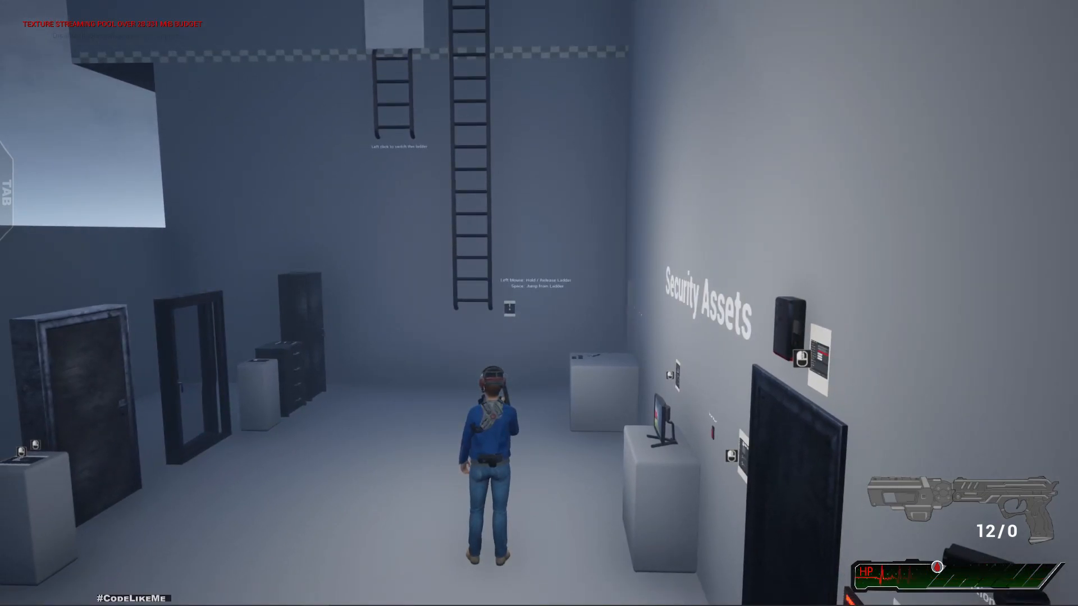
# Move the character while aiming, then leave immersive play to reach the player model Event Graph
pyautogui.press('w')
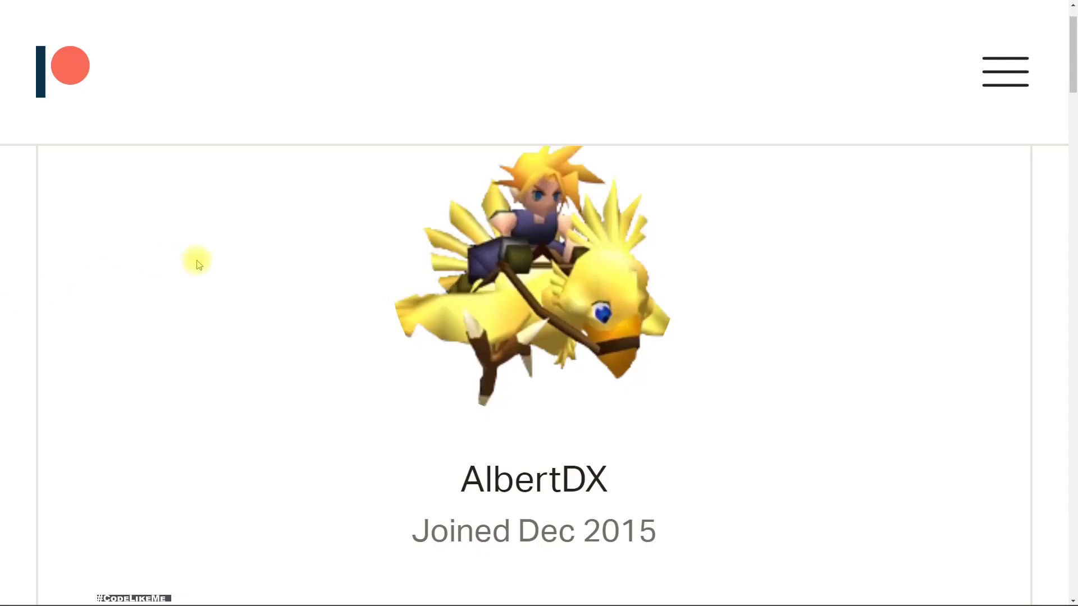
pyautogui.moveTo(223, 214)
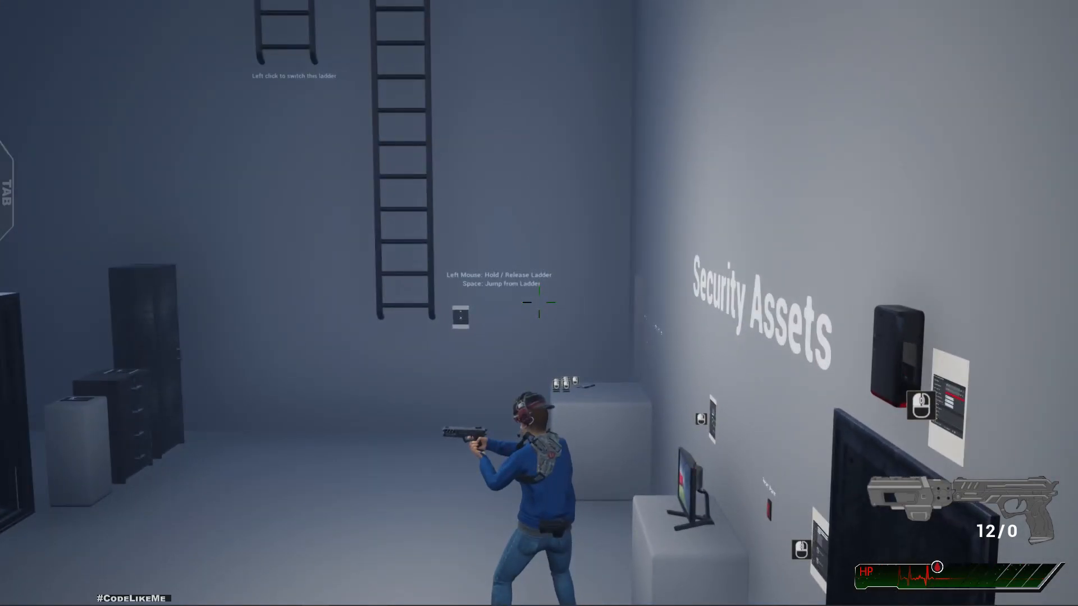
pyautogui.press('F11')
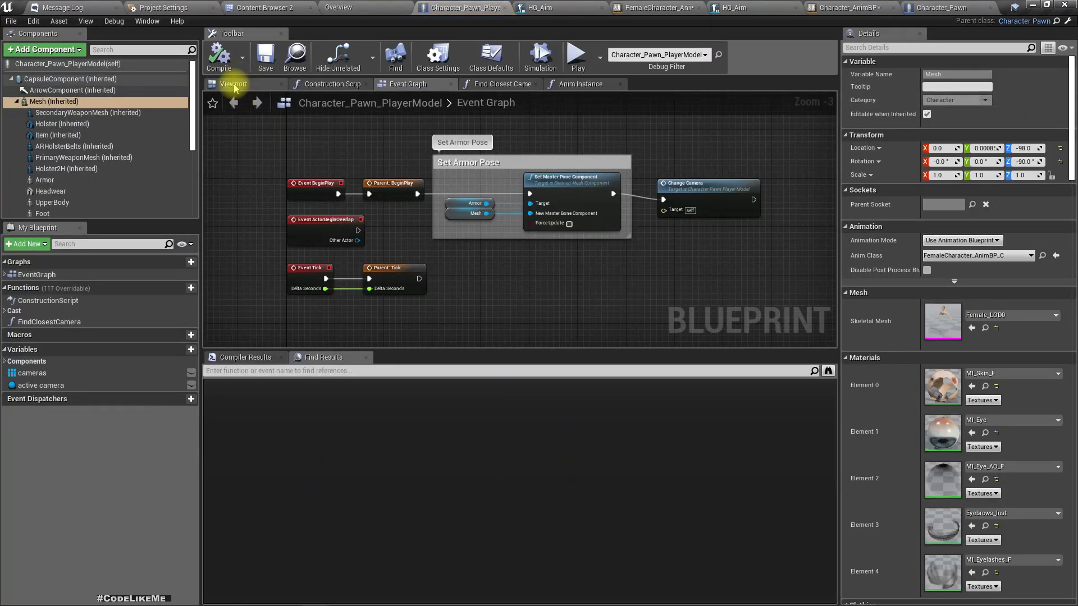
# Show the character in the Viewport, select CameraBoom and find references to FollowCamera
pyautogui.click(234, 83)
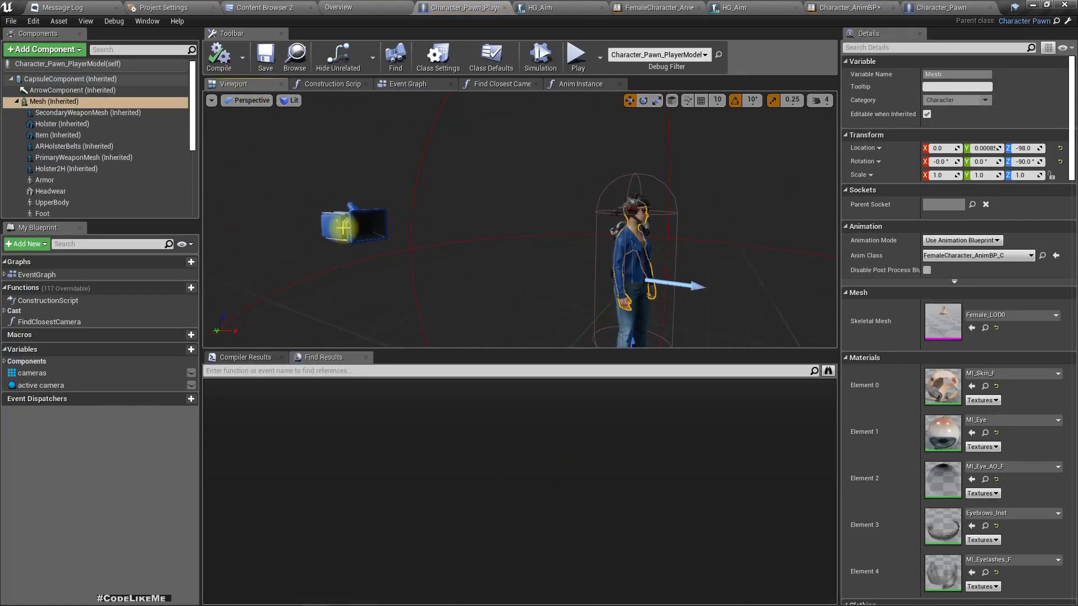
pyautogui.click(74, 139)
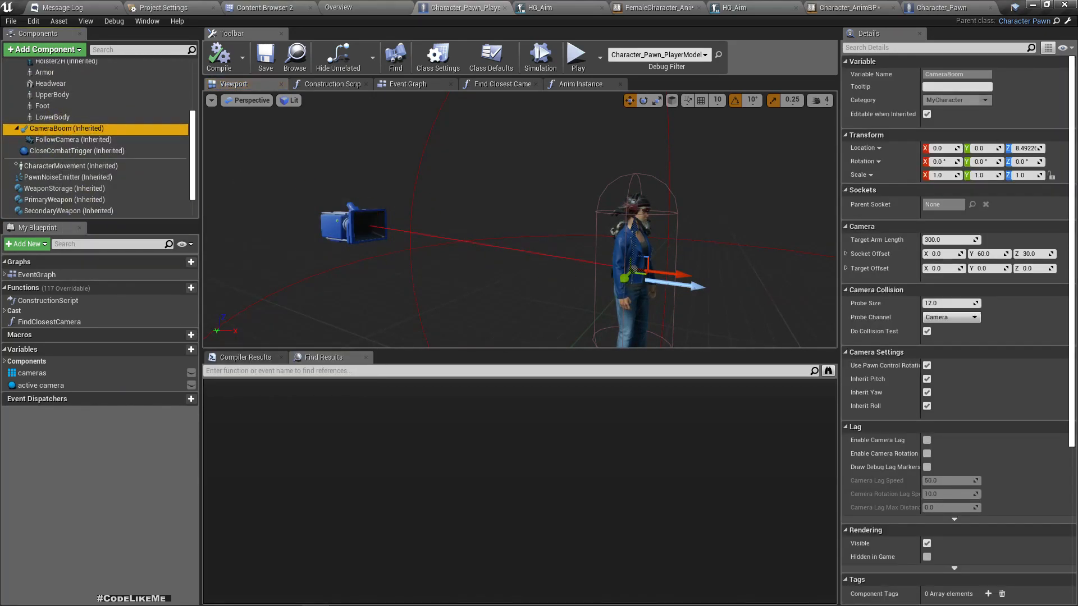
pyautogui.click(74, 139)
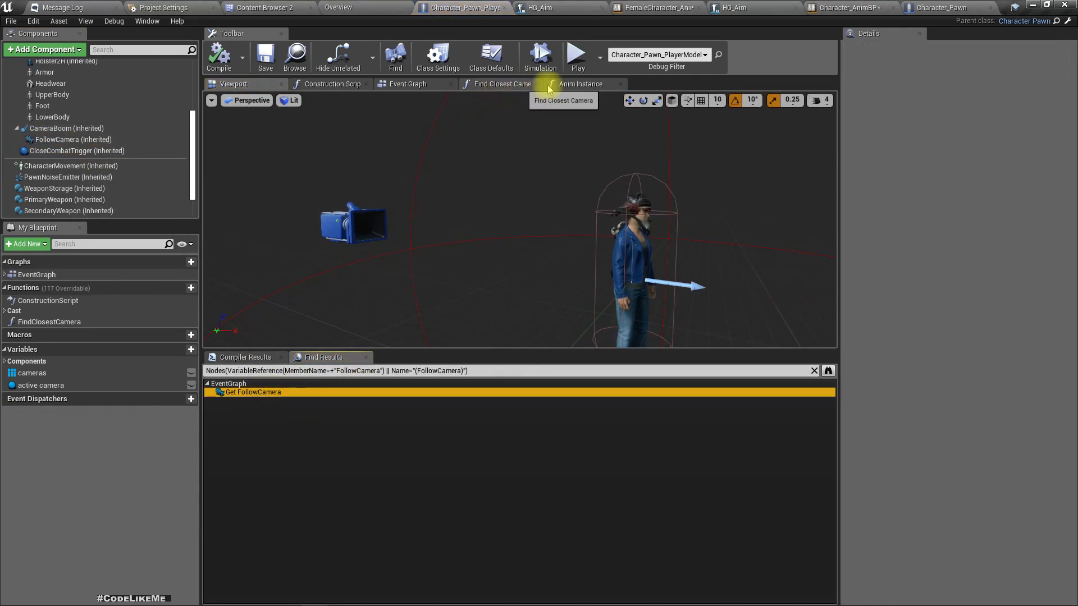
# Jump to the Get FollowCamera usage and look around that part of the graph
pyautogui.click(581, 83)
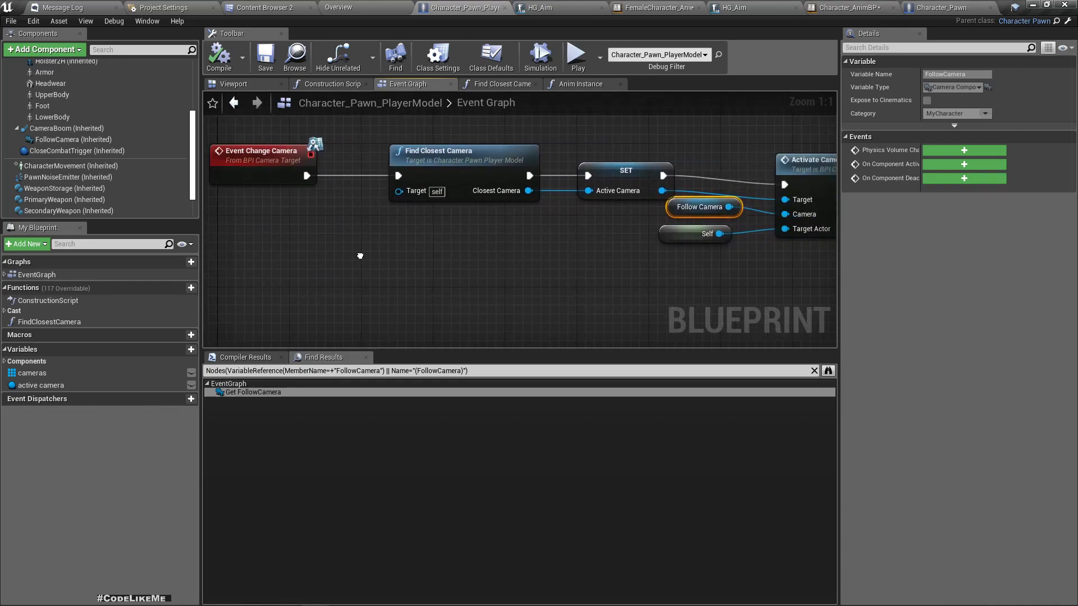
pyautogui.scroll(-3)
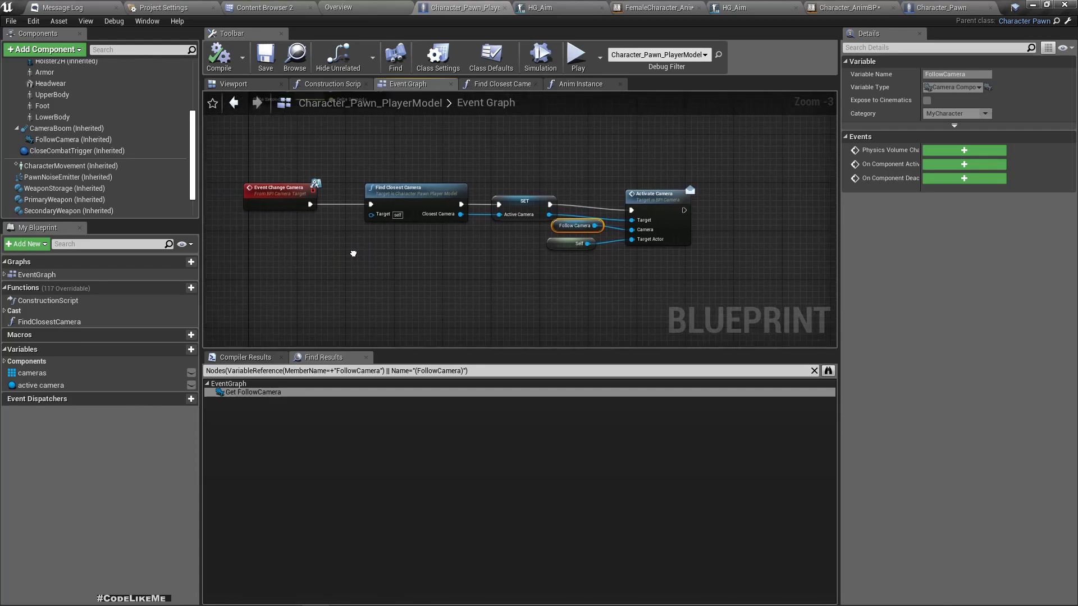
pyautogui.scroll(3)
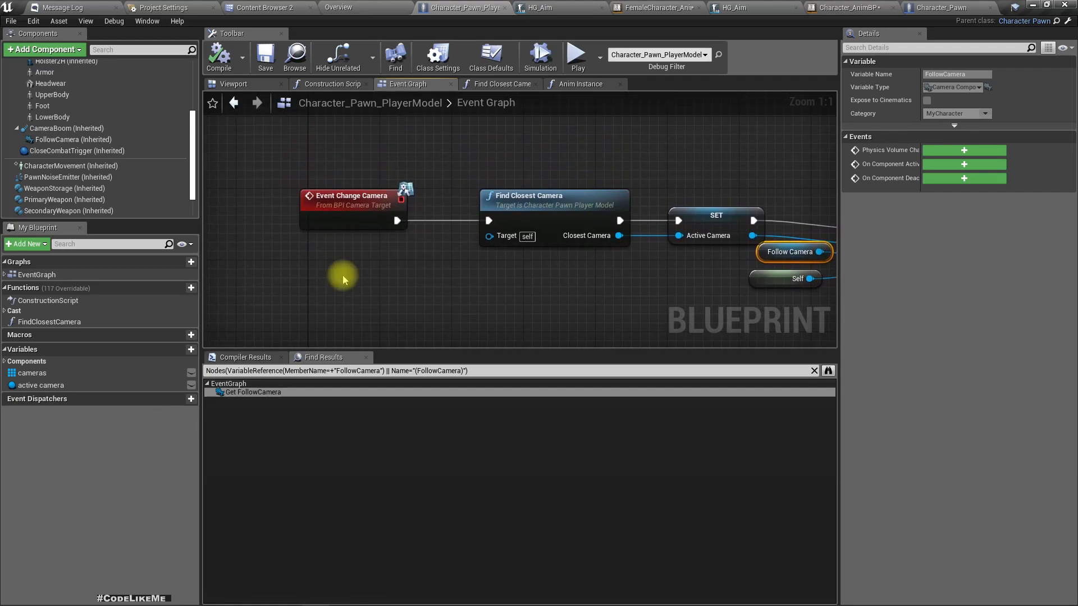
# Find references to Event Change Camera and jump to its Change Camera call node
pyautogui.rightClick(352, 200)
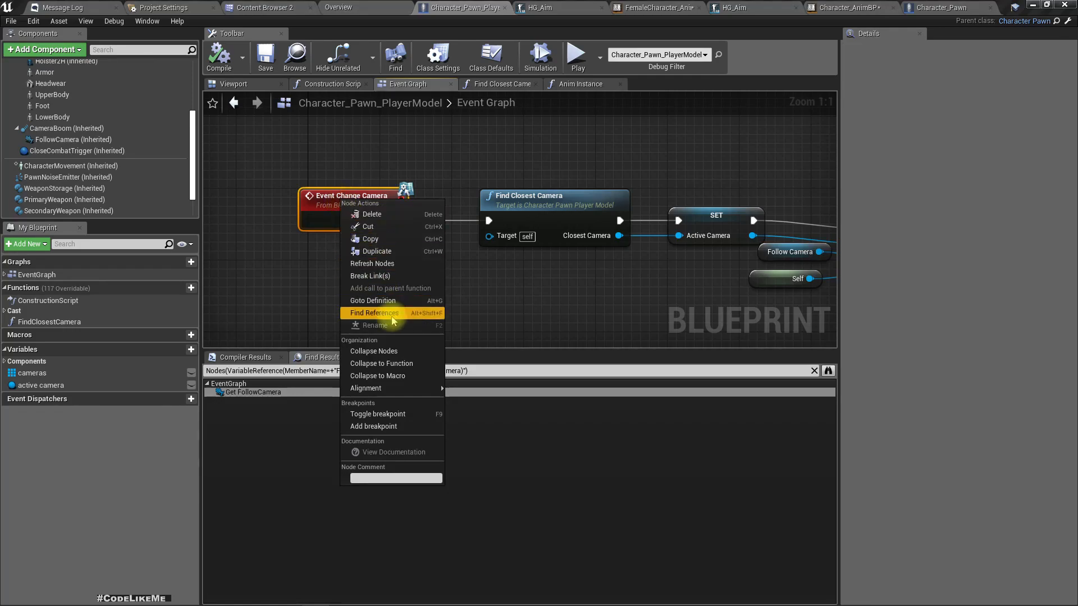
pyautogui.click(373, 313)
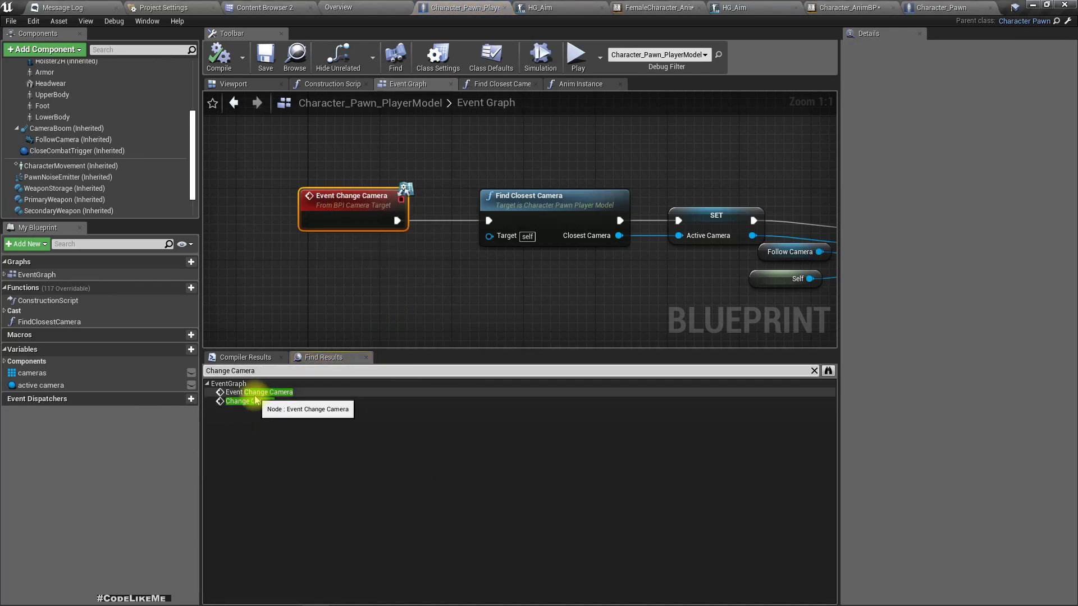
pyautogui.click(249, 401)
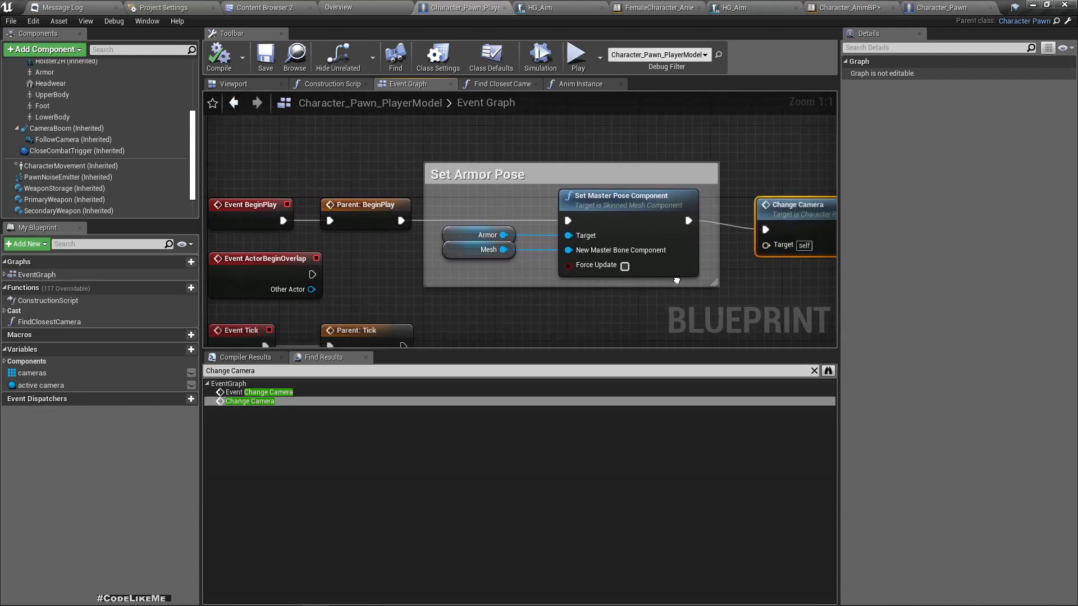
pyautogui.scroll(-3)
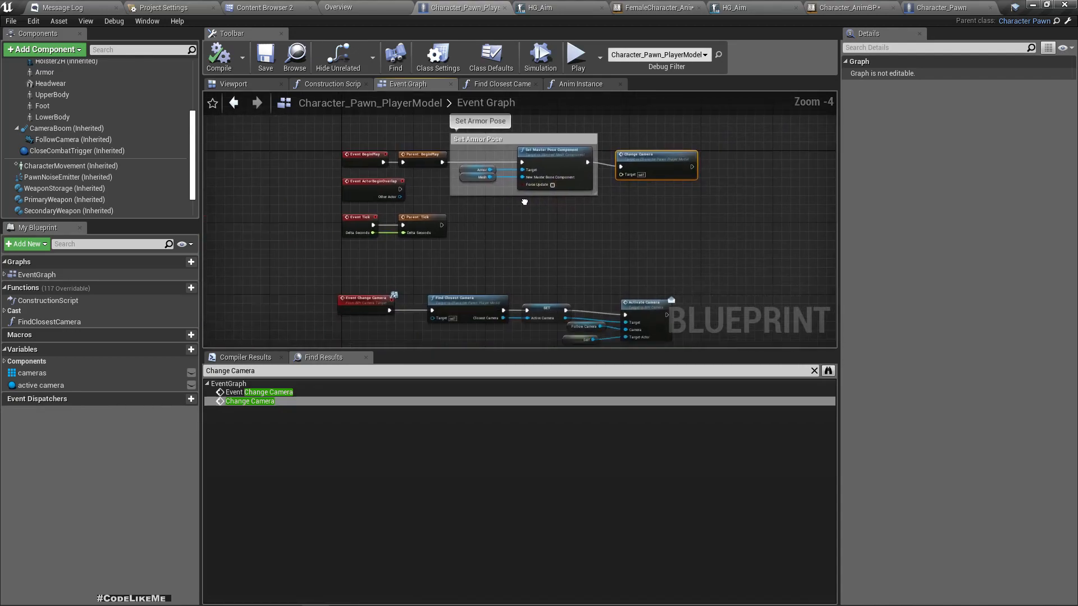
pyautogui.scroll(3)
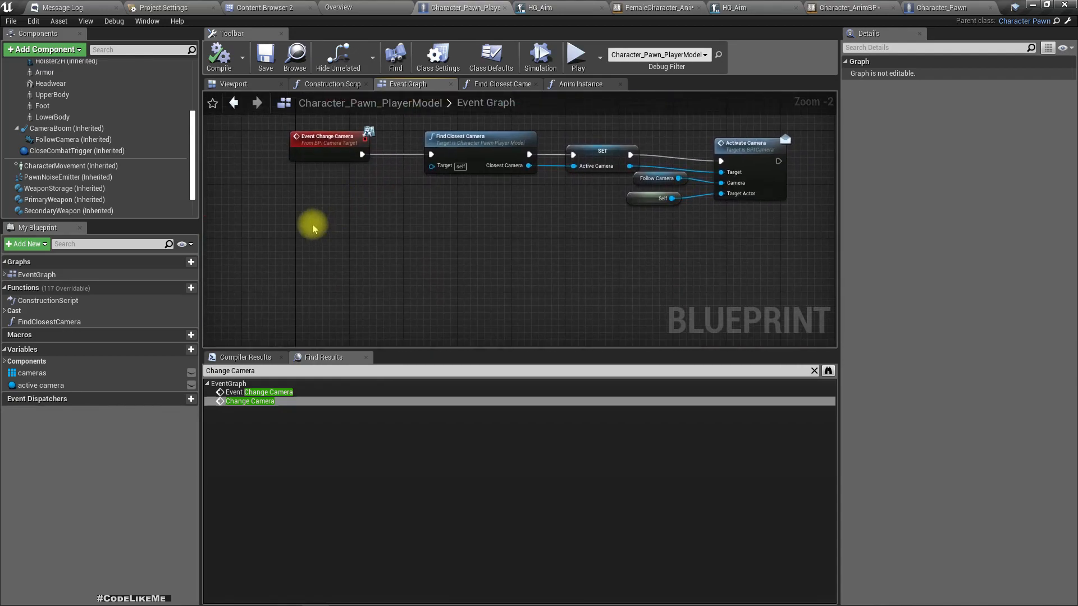
pyautogui.rightClick(310, 242)
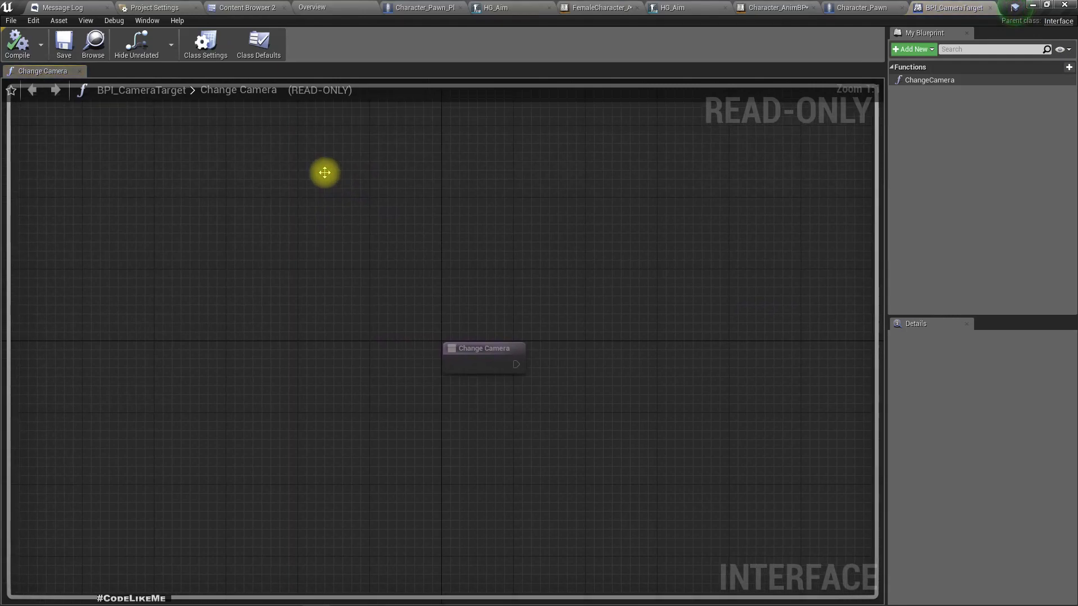
pyautogui.moveTo(538, 121)
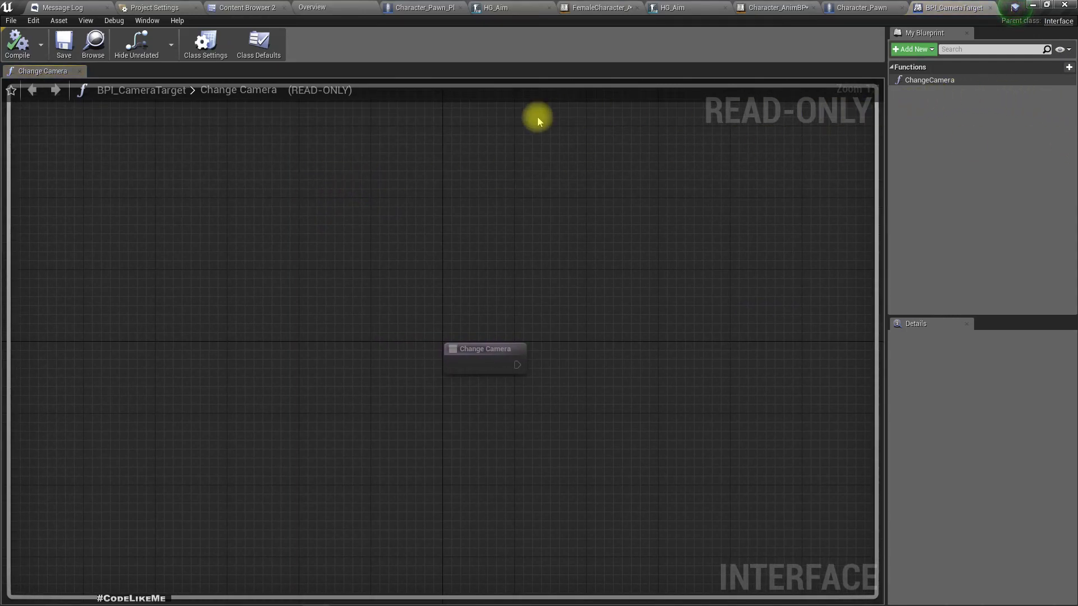
pyautogui.moveTo(3, 146)
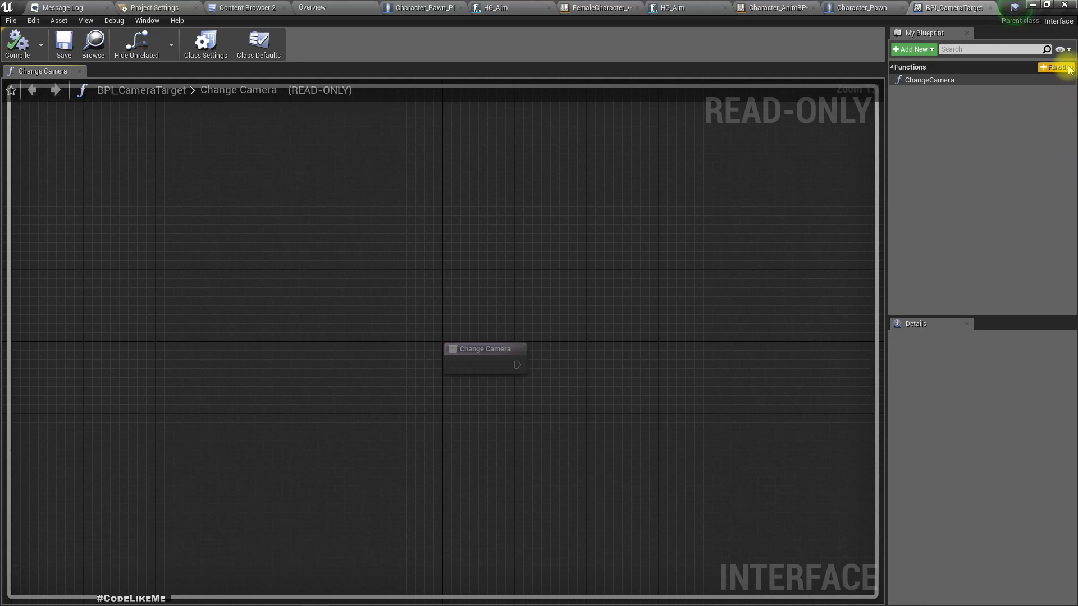
# Add a new interface function and name it SwitchtoShoulderCamera
pyautogui.click(1055, 66)
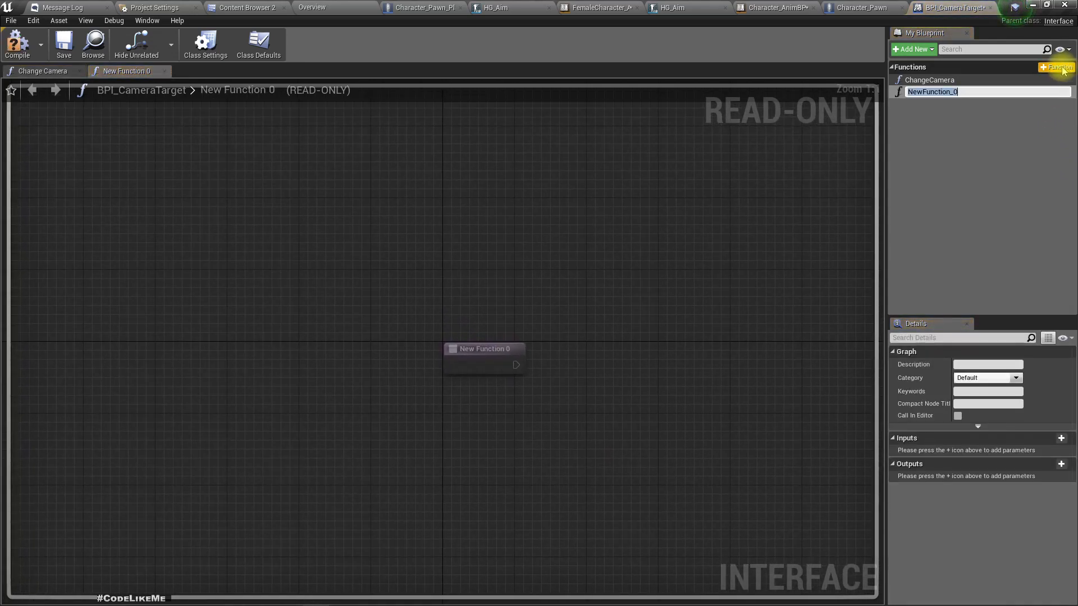
pyautogui.write('Sw')
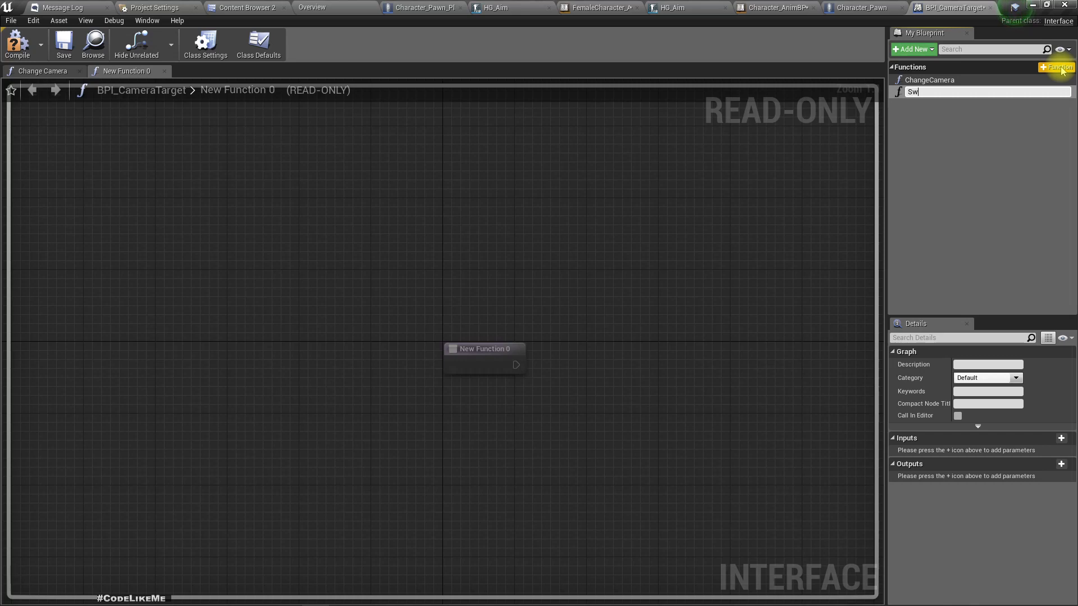
pyautogui.press('ctrl+a')
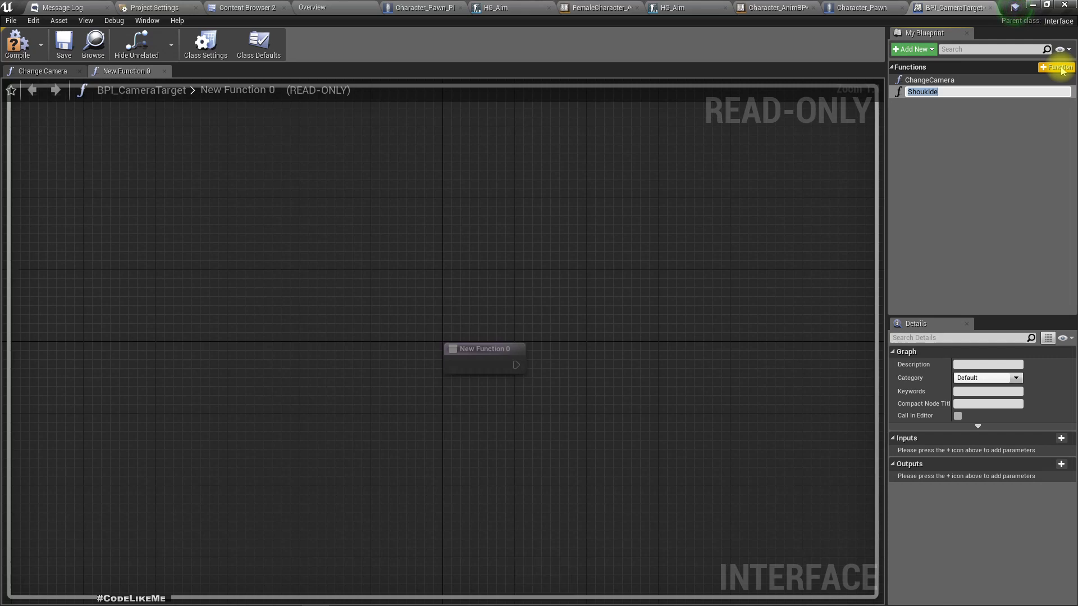
pyautogui.write('Swit')
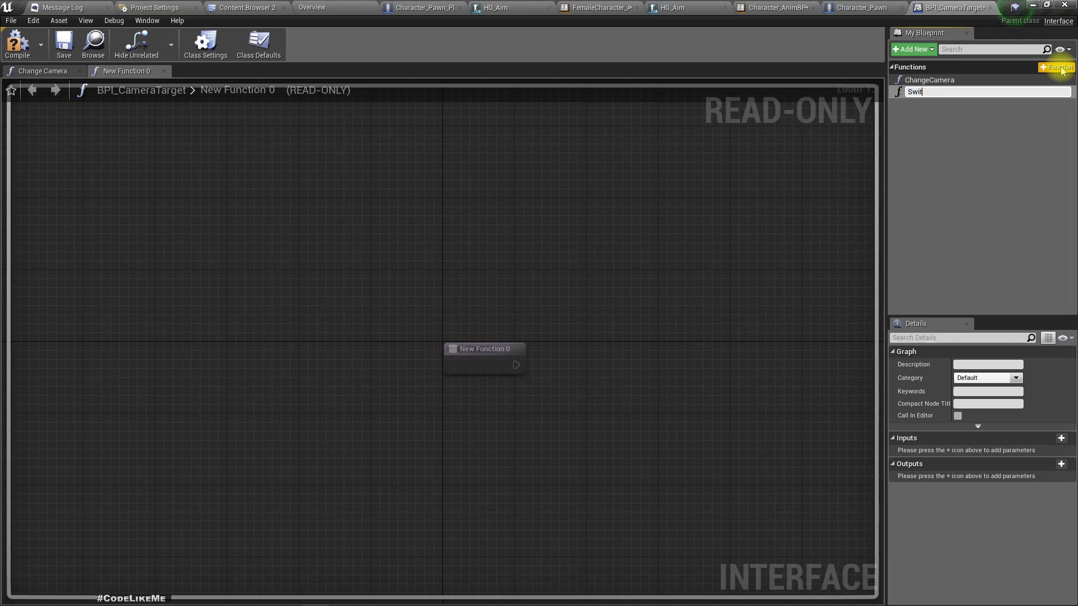
pyautogui.write('chAu')
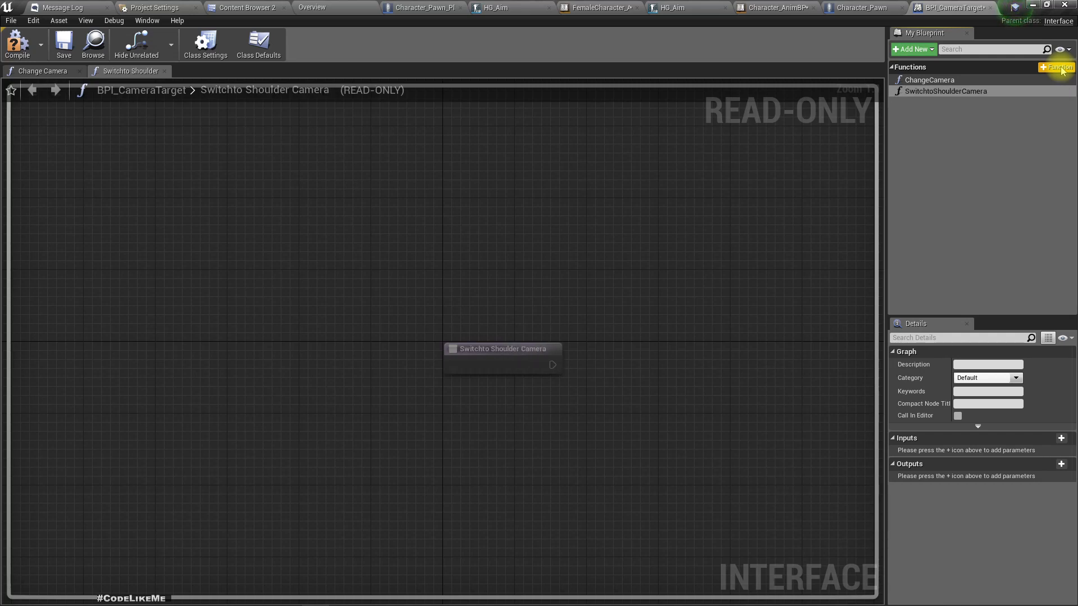
pyautogui.moveTo(1068, 95)
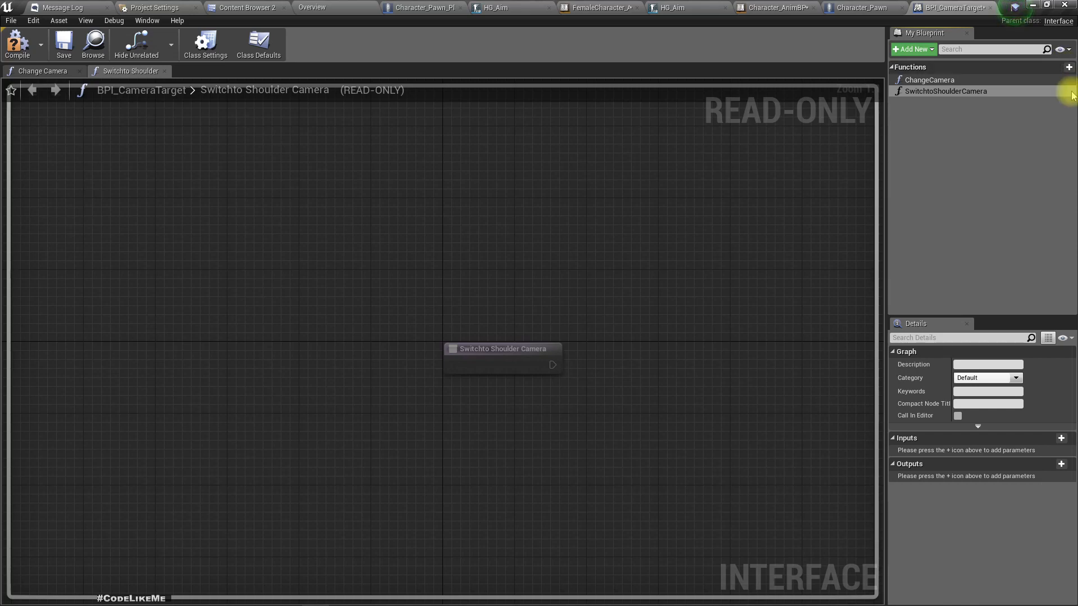
pyautogui.moveTo(948, 91)
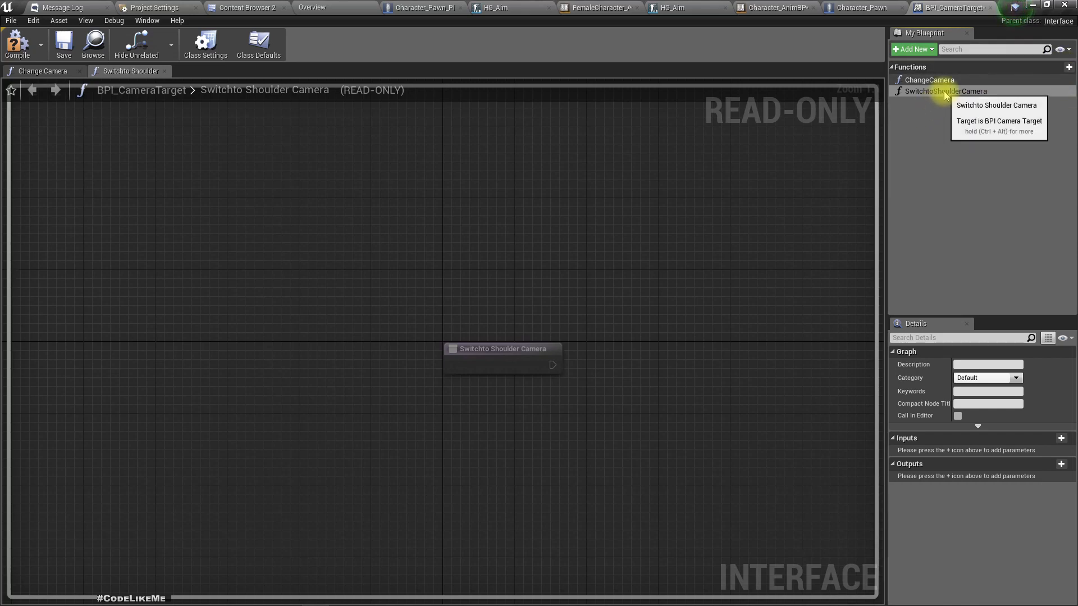
pyautogui.moveTo(772, 34)
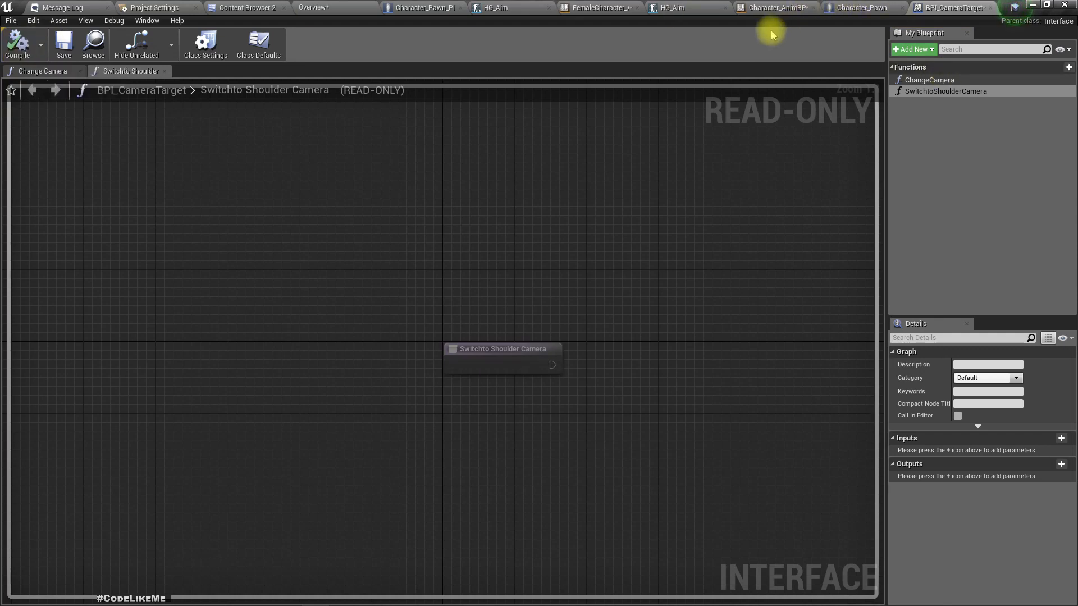
# Switch back to the Character_Pawn_PlayerModel blueprint and locate the Change Camera event nodes
pyautogui.click(776, 8)
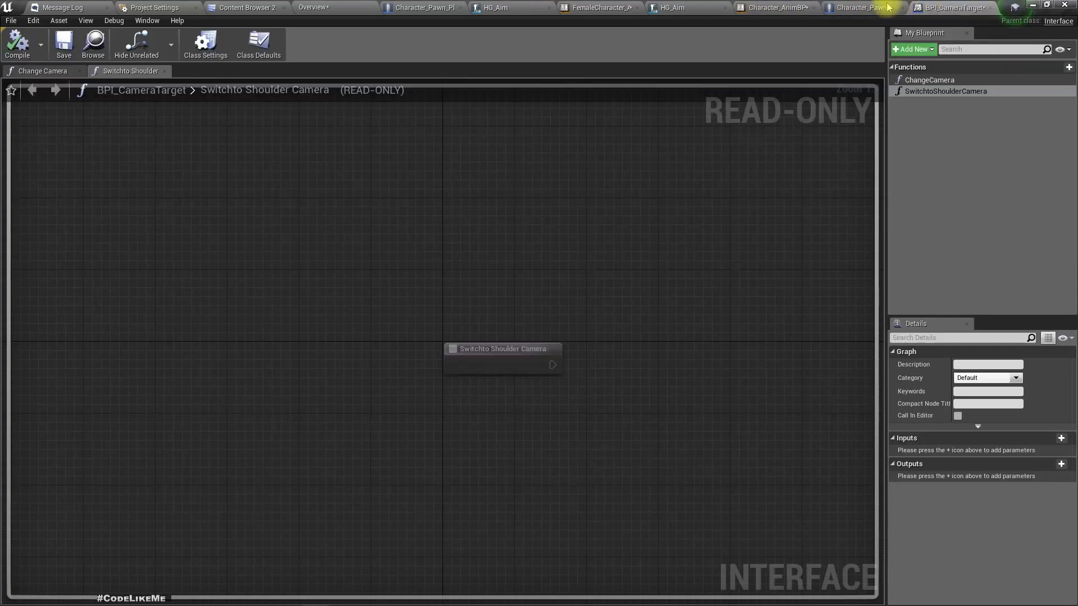
pyautogui.click(855, 8)
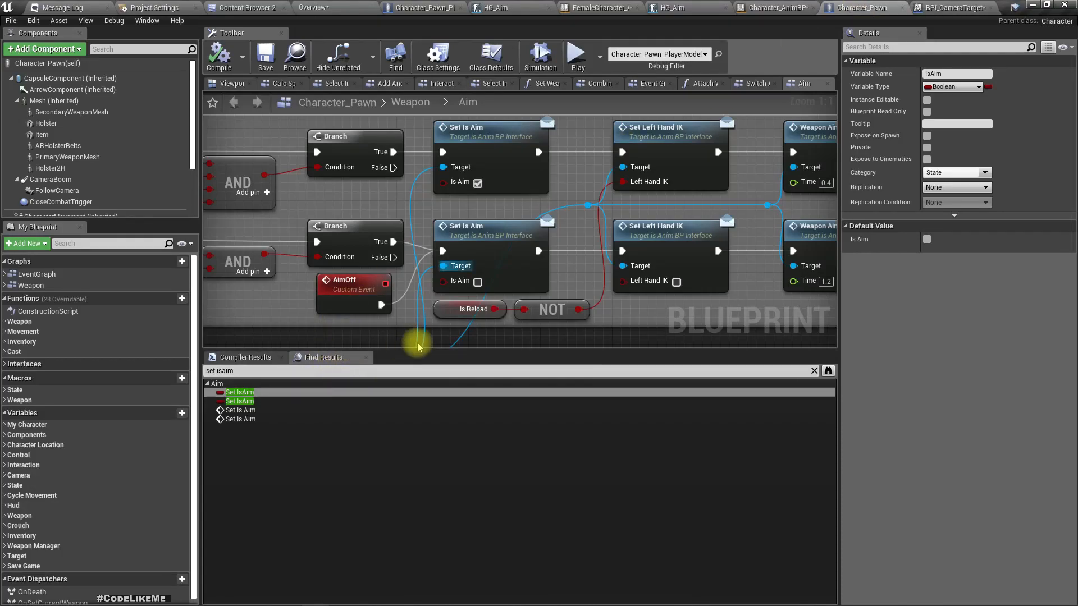
pyautogui.scroll(-3)
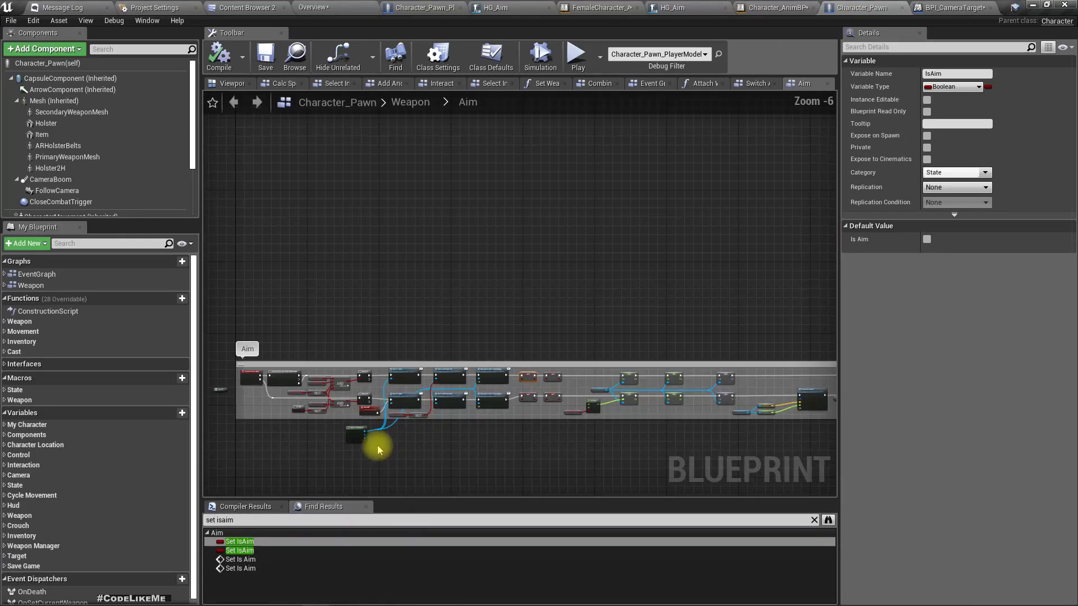
pyautogui.click(421, 8)
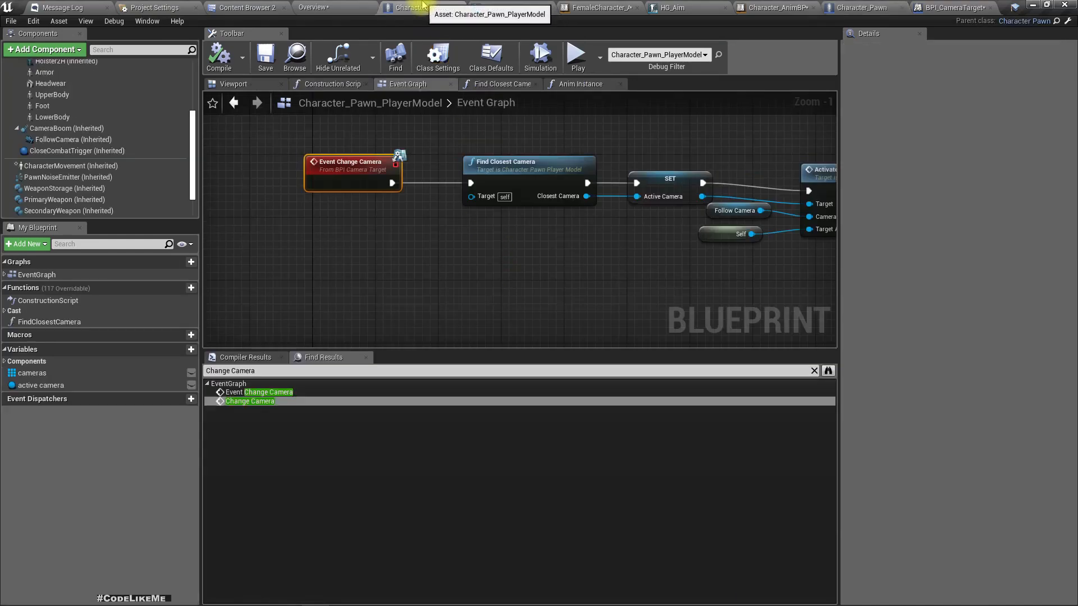
pyautogui.scroll(-3)
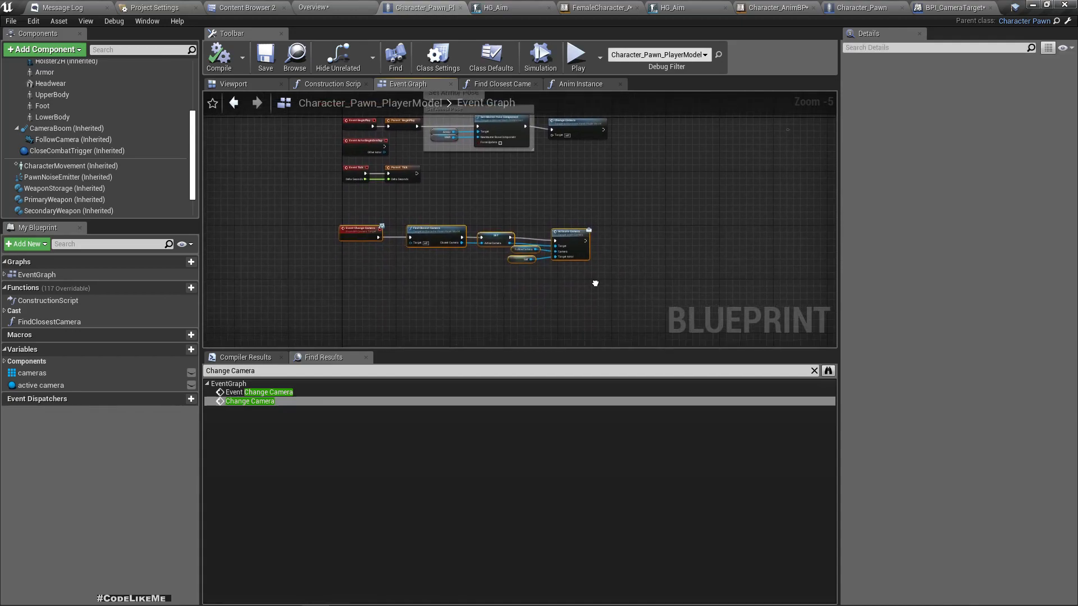
# Collapse the Change Camera nodes into a graph named Camera Changes and search for 'switch t'
pyautogui.rightClick(357, 180)
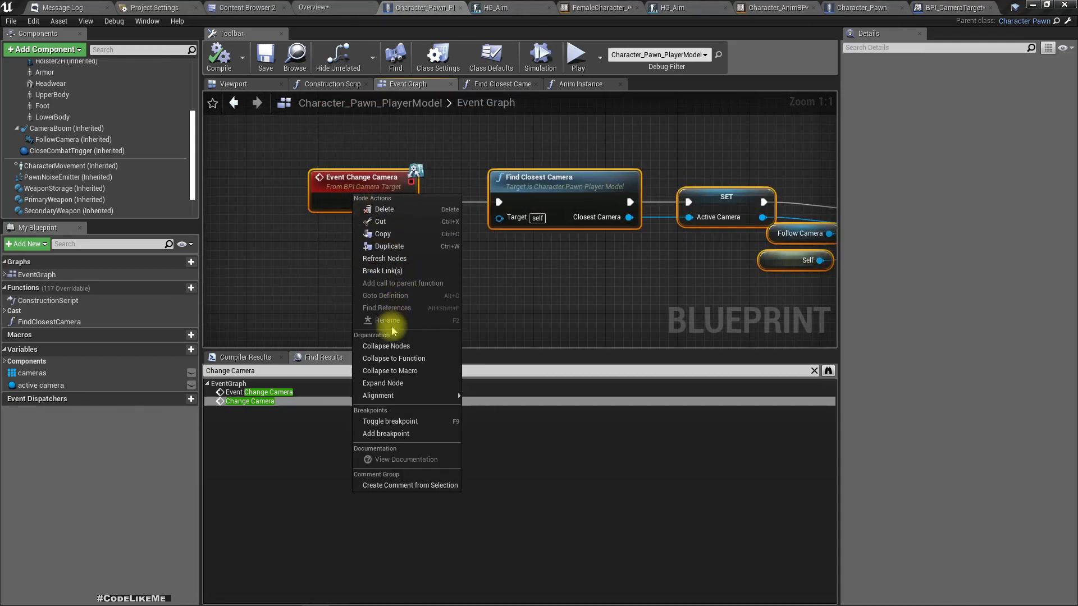
pyautogui.click(386, 345)
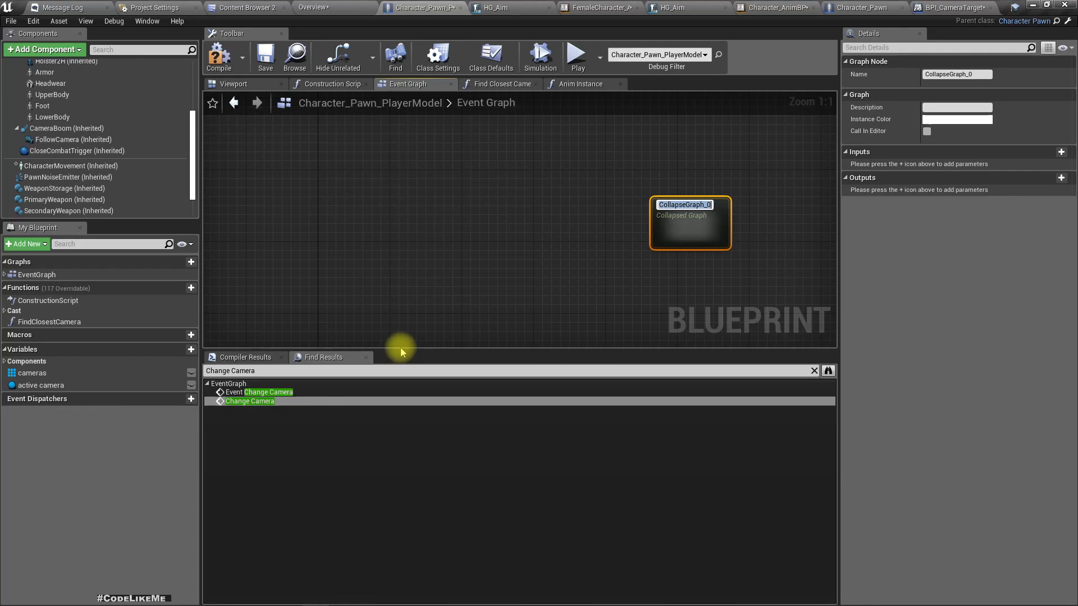
pyautogui.write('Camera Change')
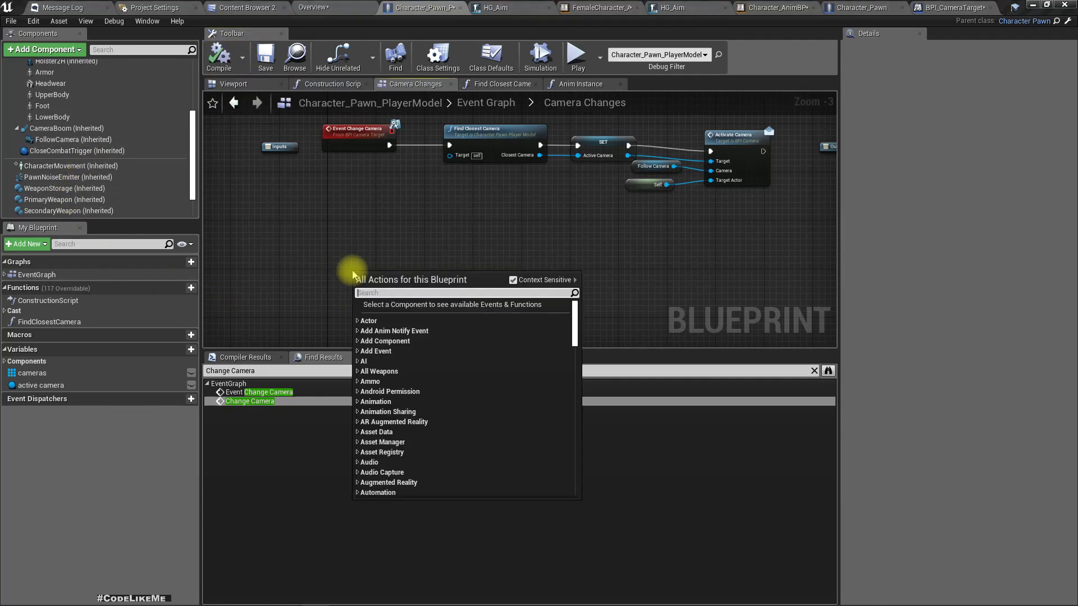
pyautogui.write('switch t')
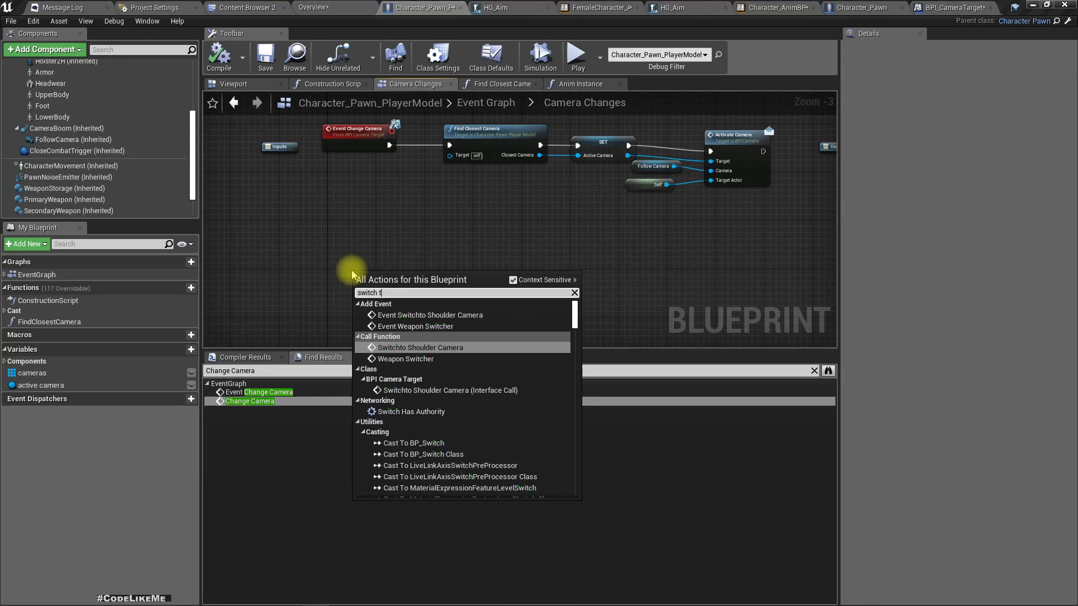
# Add Event Switchto Shoulder Camera plus Follow Camera and Camera Boom references to the graph
pyautogui.click(430, 314)
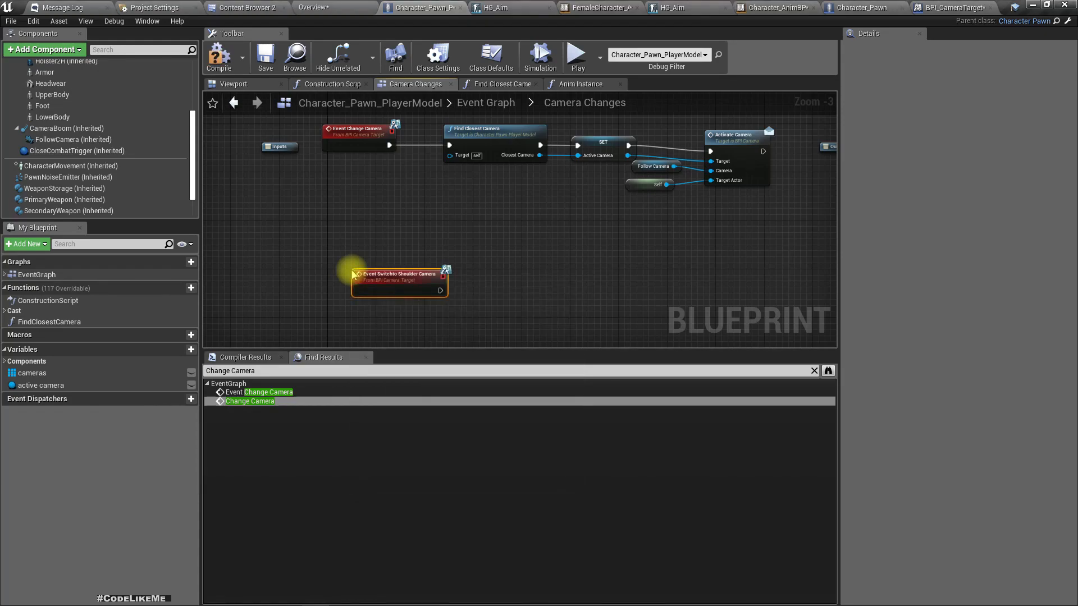
pyautogui.moveTo(364, 295)
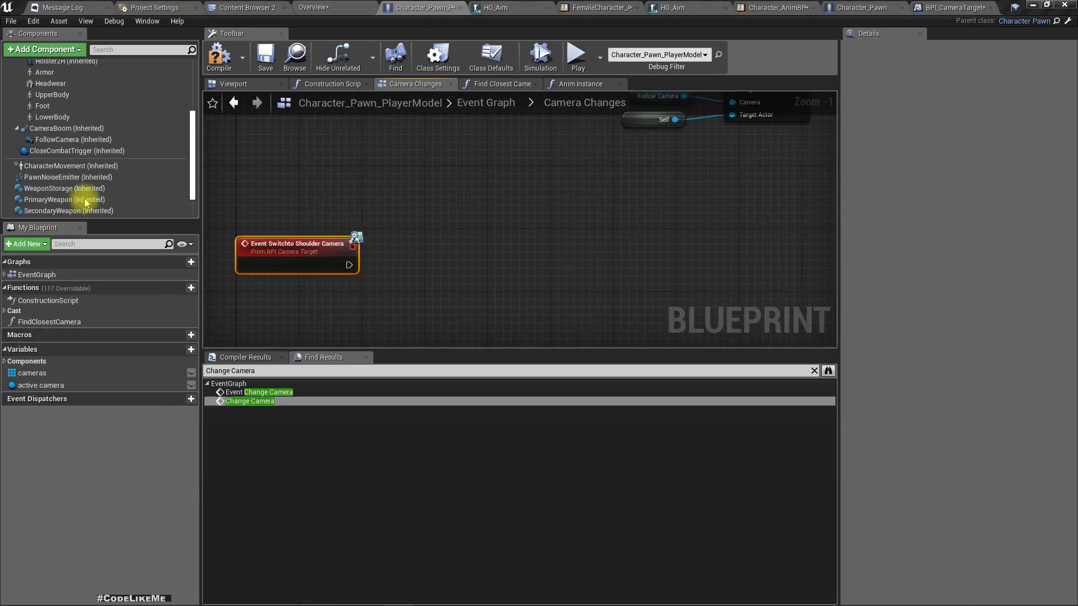
pyautogui.click(73, 139)
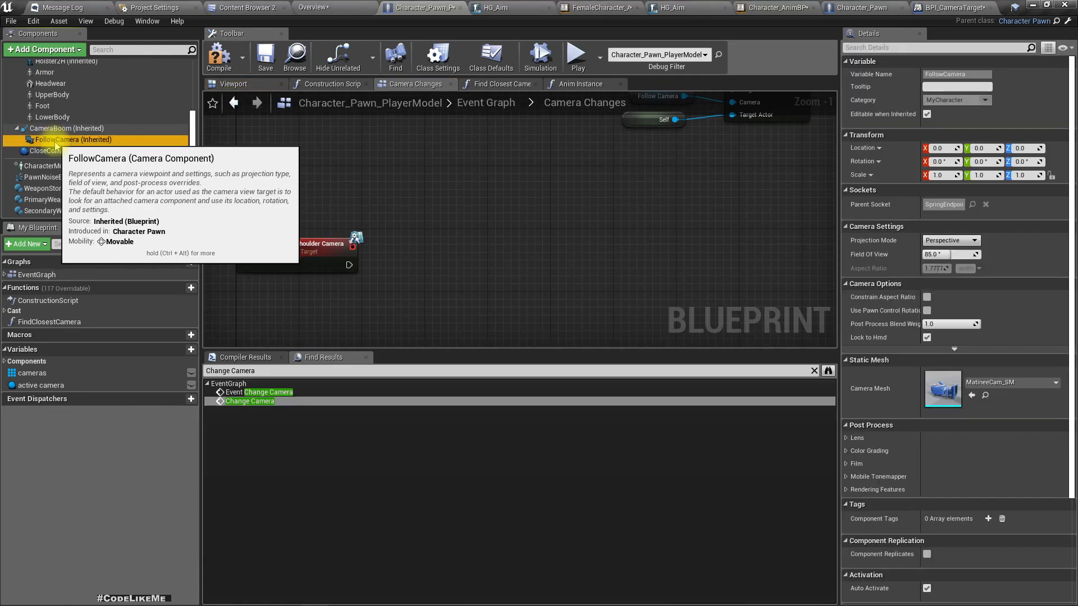
pyautogui.click(68, 139)
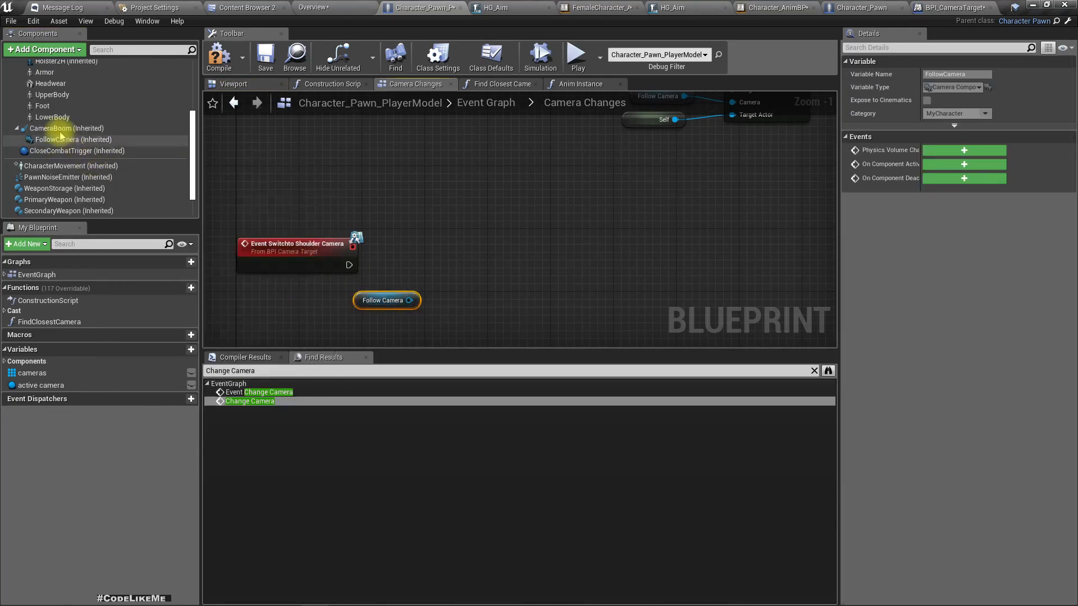
pyautogui.click(66, 128)
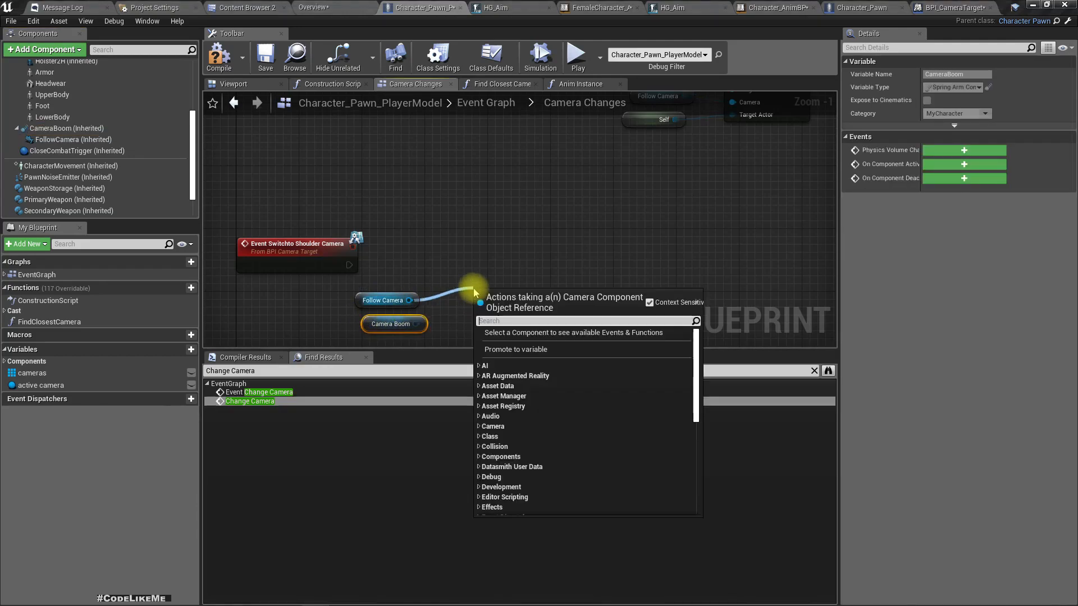
# Add an AttachToComponent node dragged from Follow Camera
pyautogui.write('Attach')
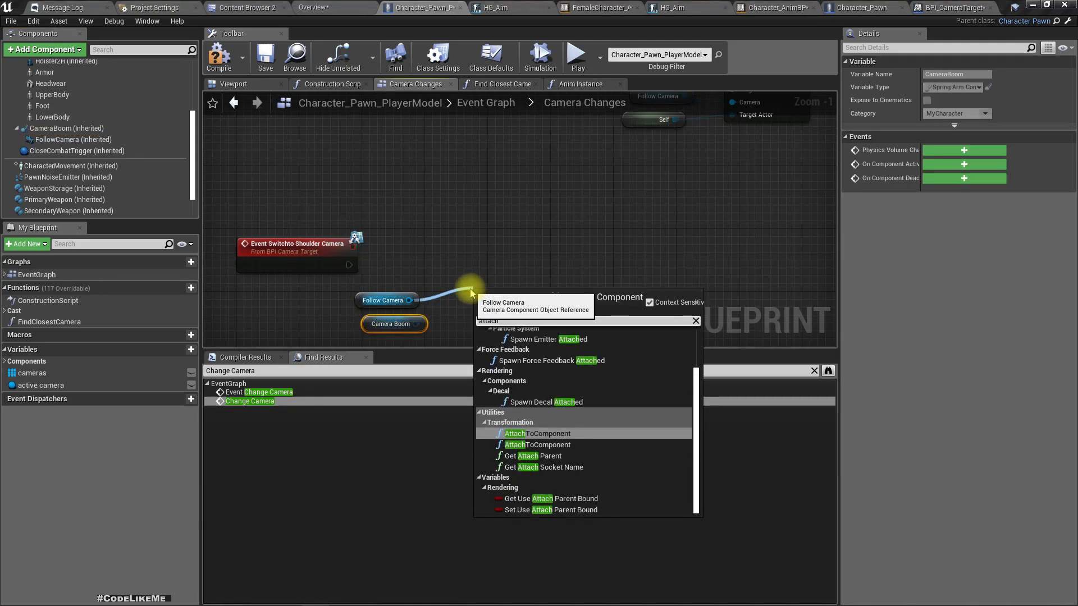
pyautogui.click(537, 433)
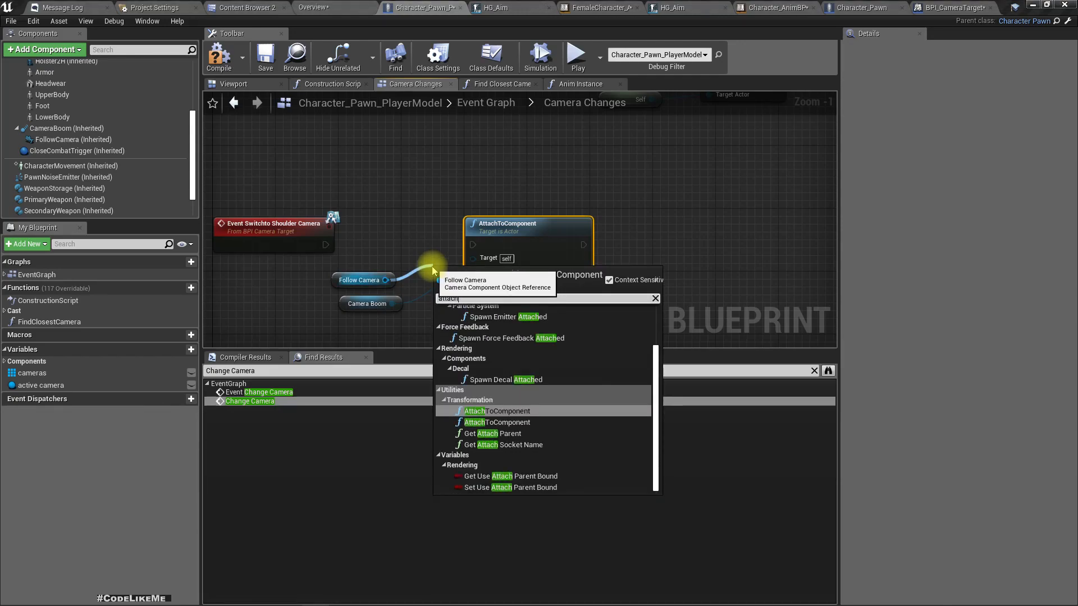
# Attach Follow Camera to Camera Boom with location and rotation rules set to Snap to Target
pyautogui.click(498, 411)
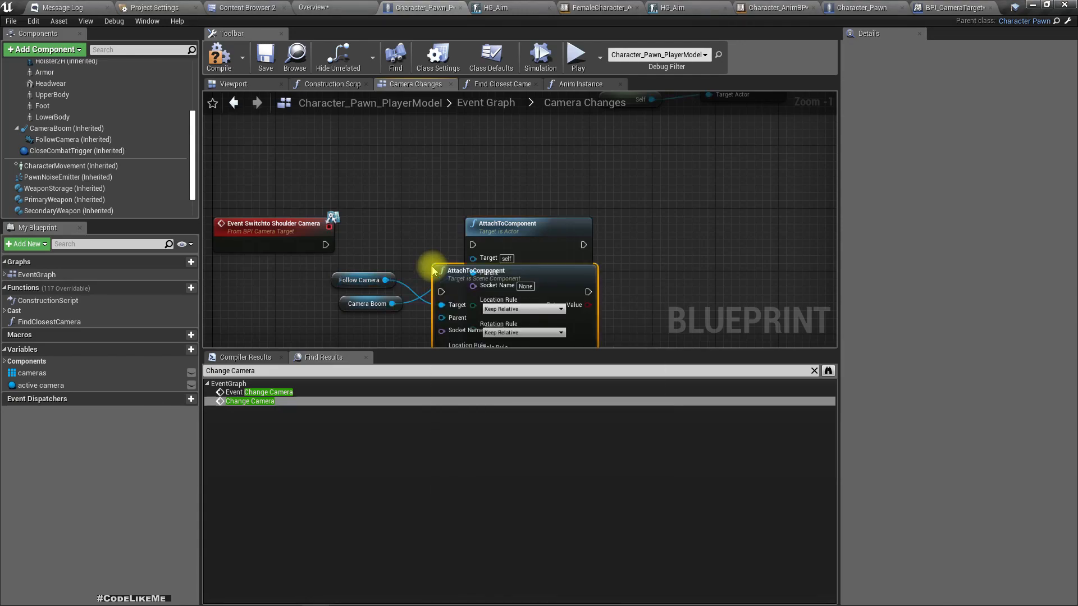
pyautogui.moveTo(529, 239)
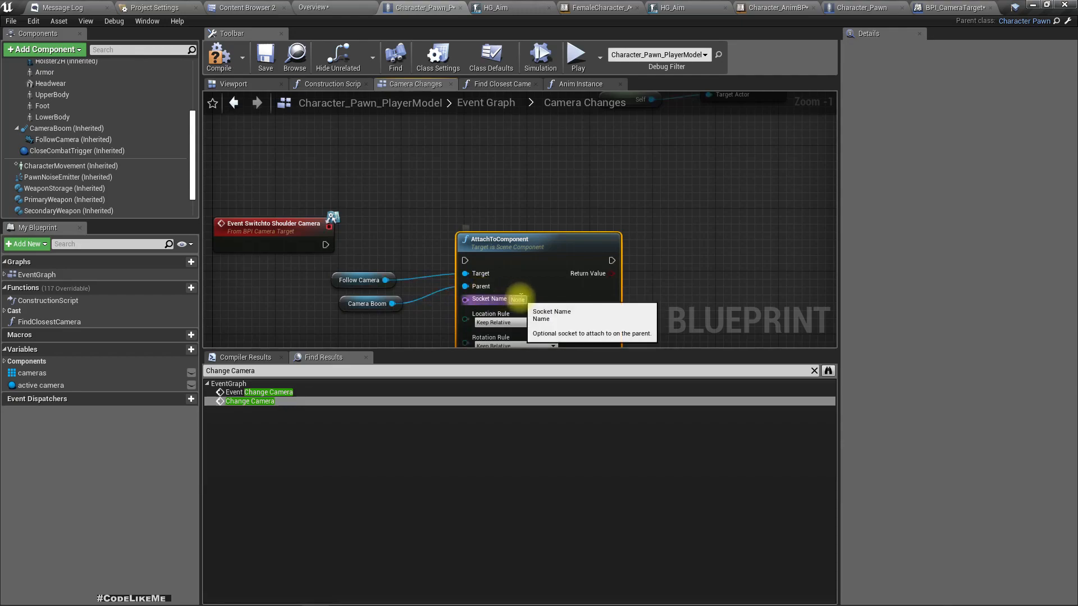
pyautogui.moveTo(66, 128)
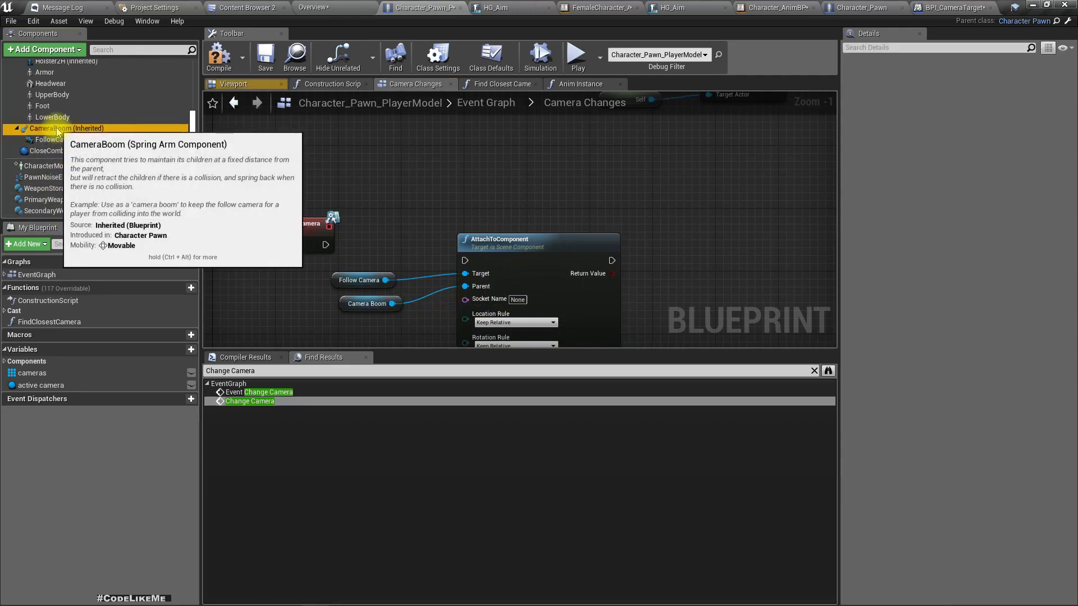
pyautogui.click(66, 128)
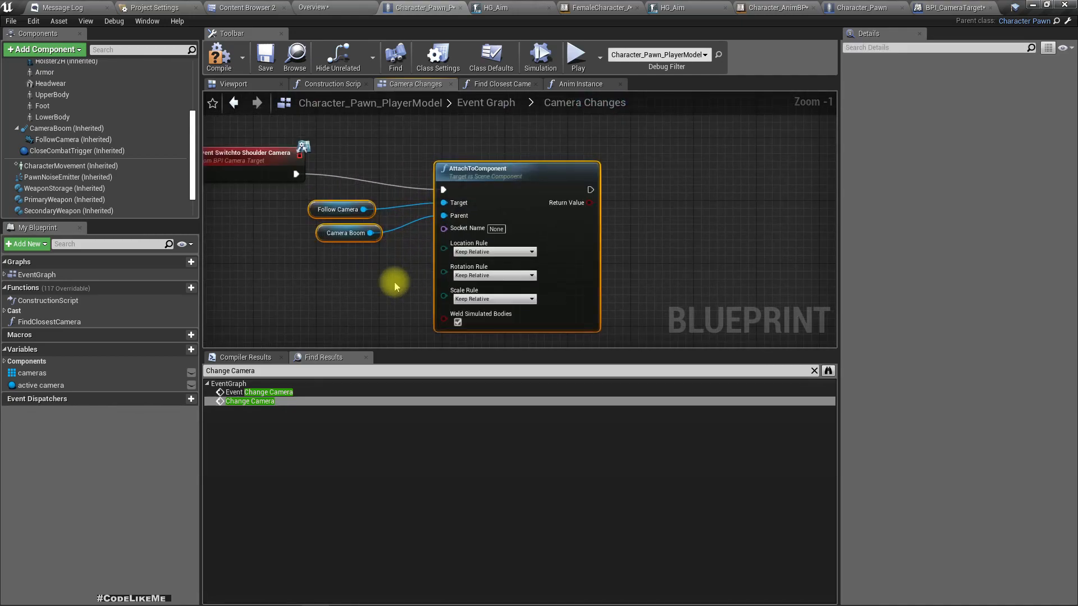
pyautogui.moveTo(482, 251)
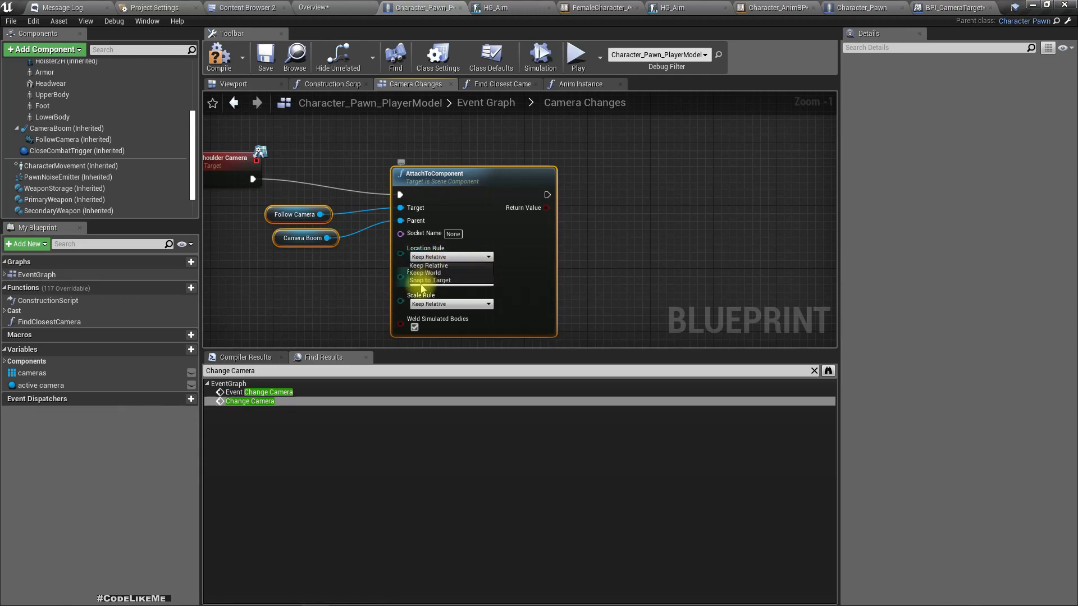
pyautogui.click(429, 279)
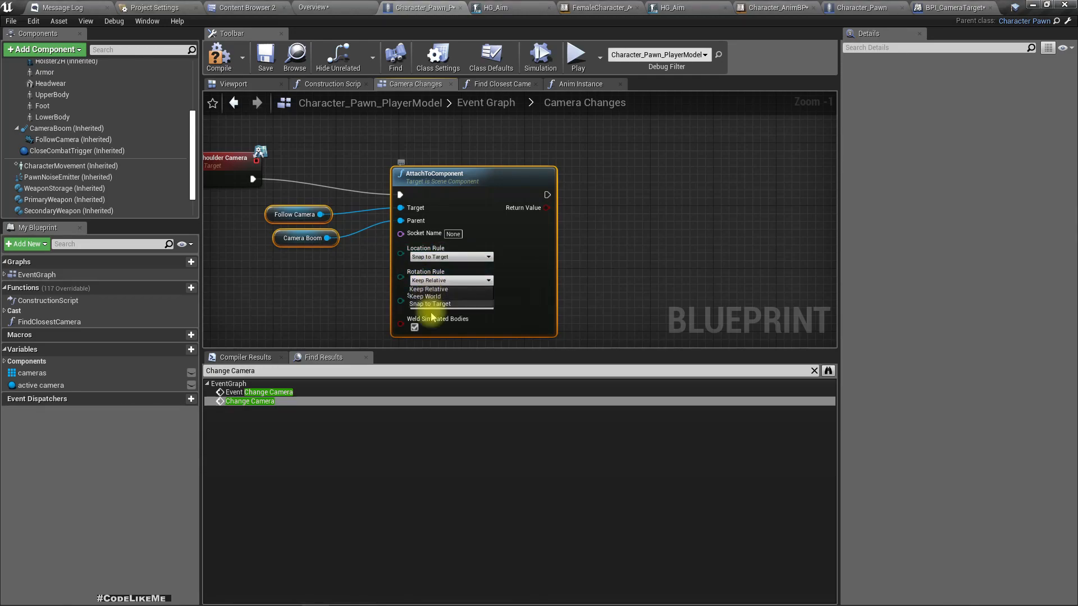
pyautogui.click(429, 304)
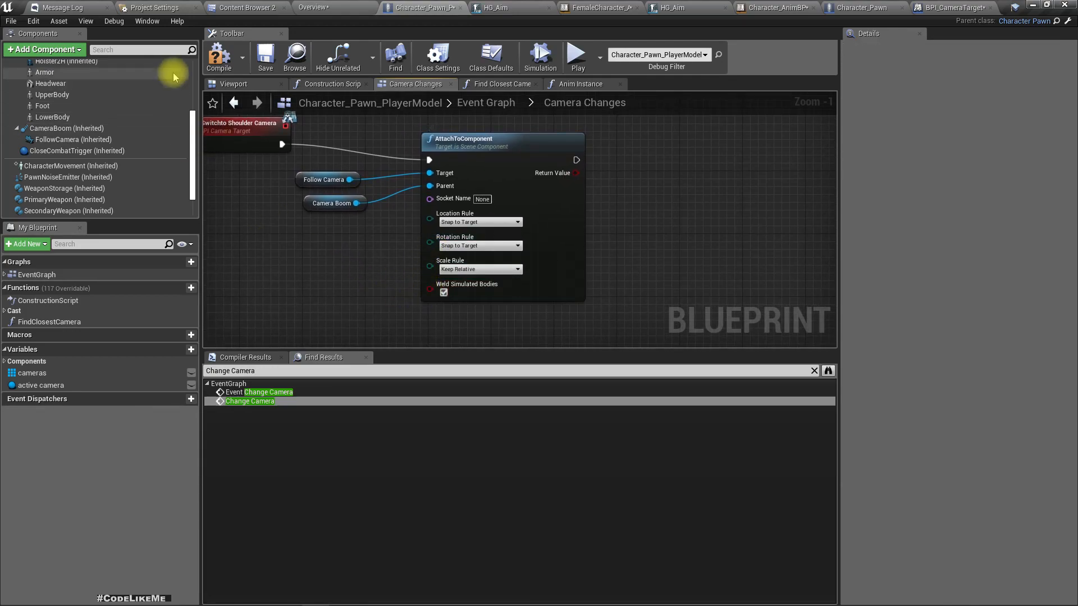
pyautogui.click(479, 268)
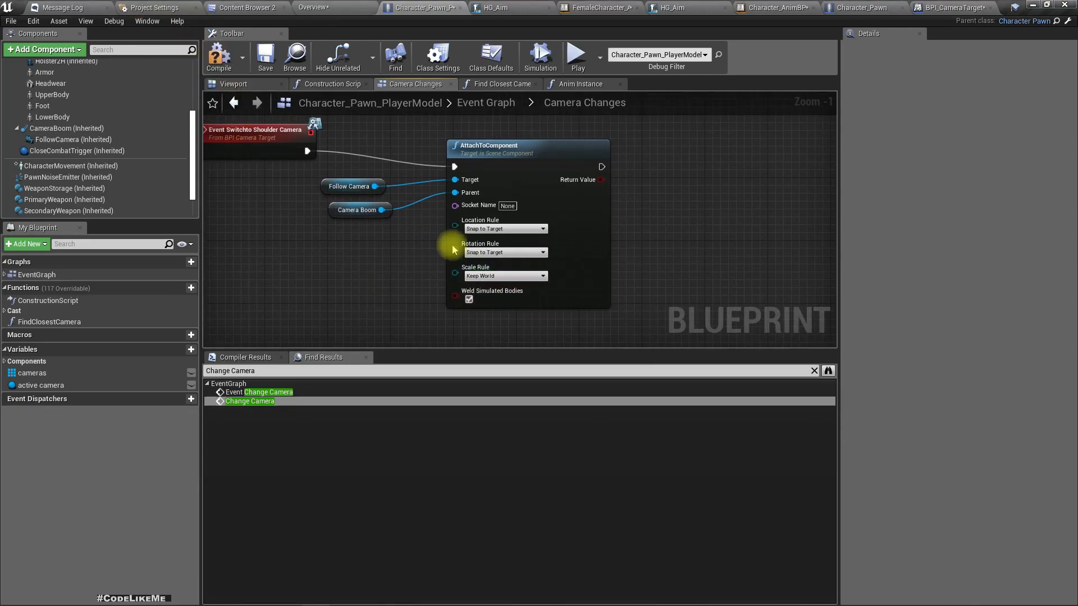
pyautogui.moveTo(219, 56)
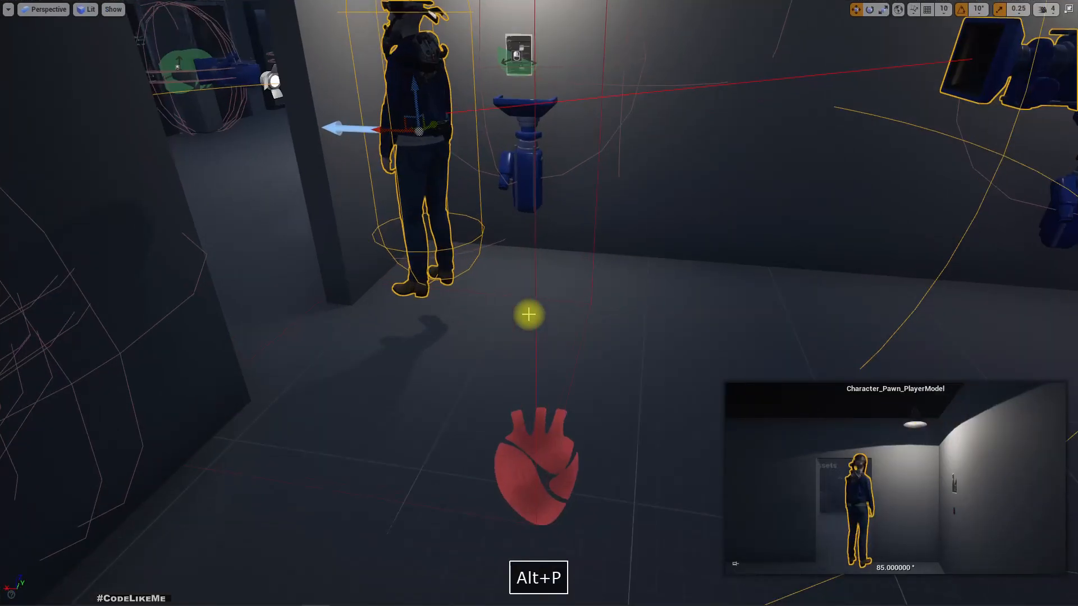
# Toggle the immersive level viewport on and back off to see the character in the room
pyautogui.press('F11')
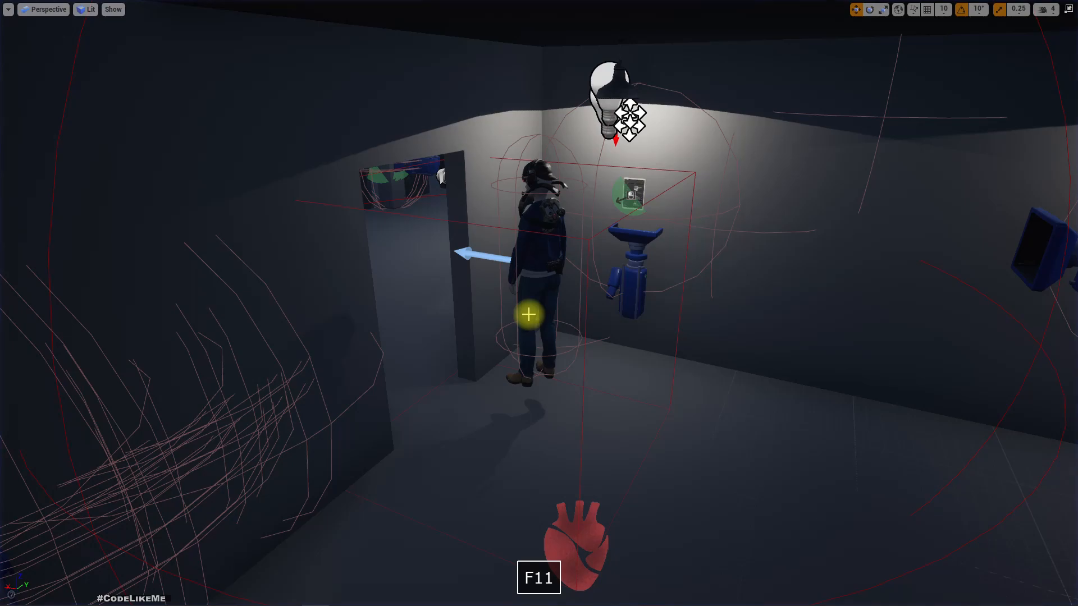
pyautogui.press('F11')
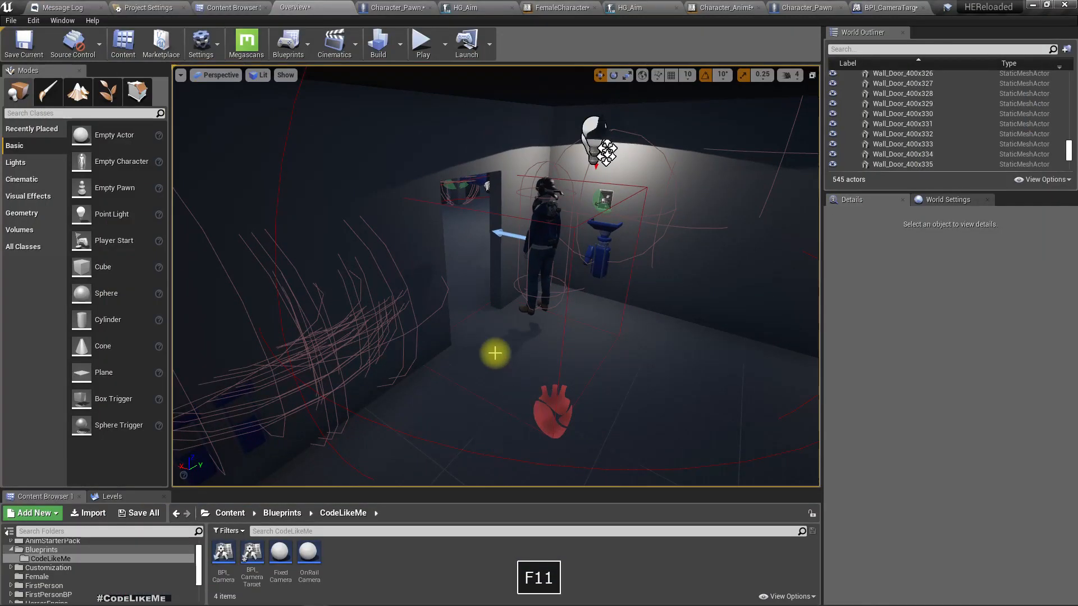
pyautogui.moveTo(478, 76)
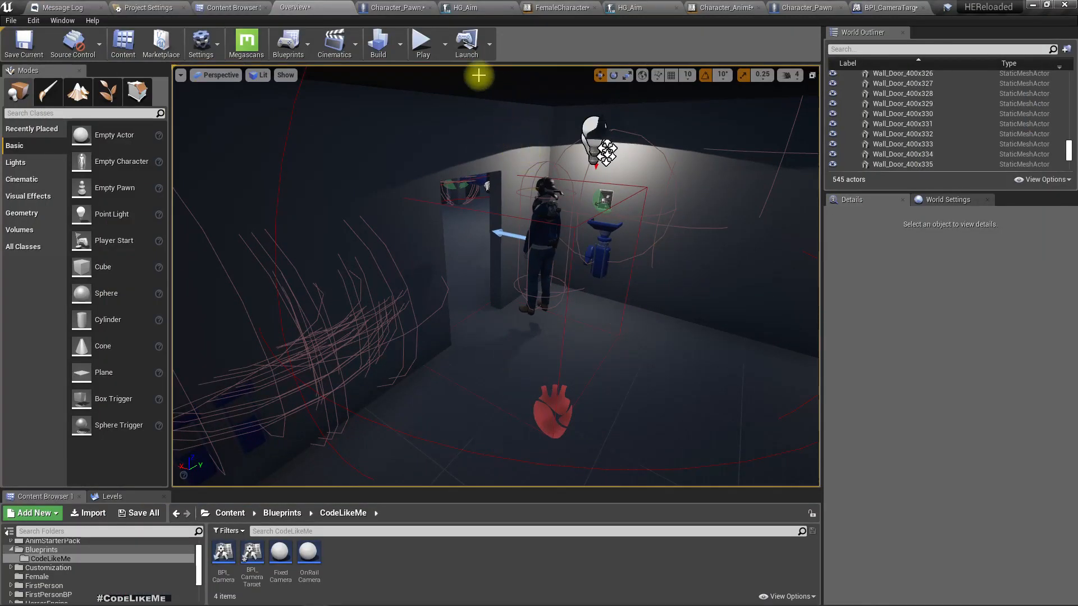
pyautogui.moveTo(381, 81)
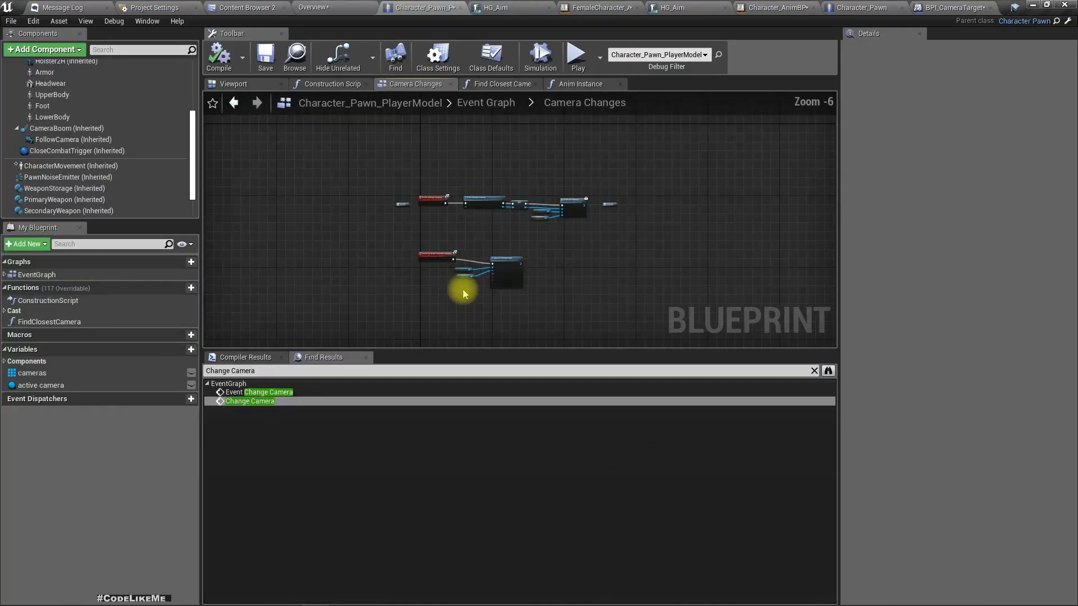
# Leave the Camera Changes subgraph for the main Event Graph and scroll to the BeginPlay chain
pyautogui.scroll(3)
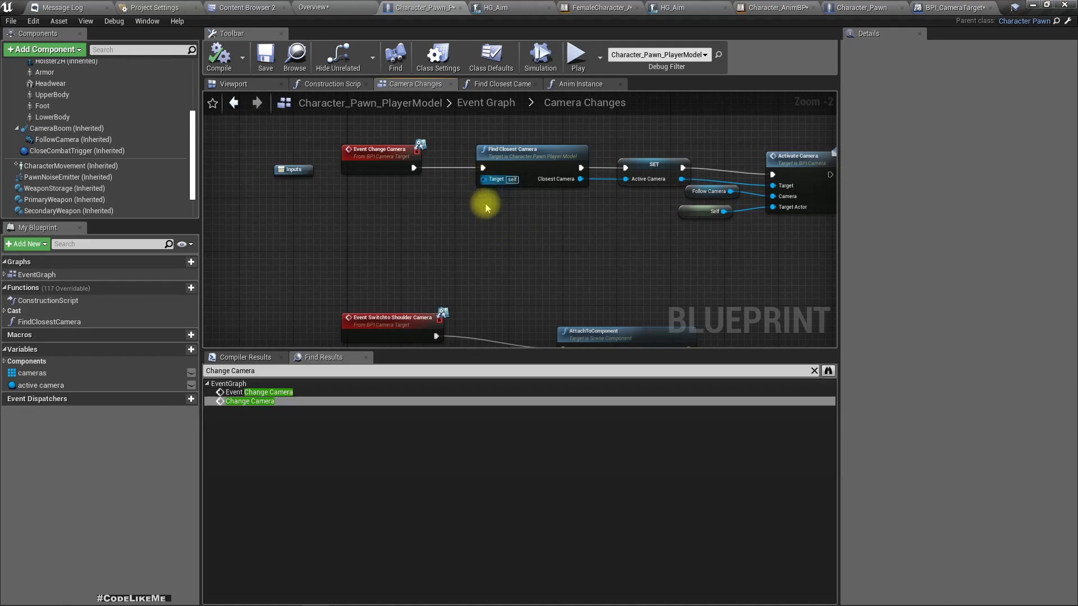
pyautogui.scroll(-3)
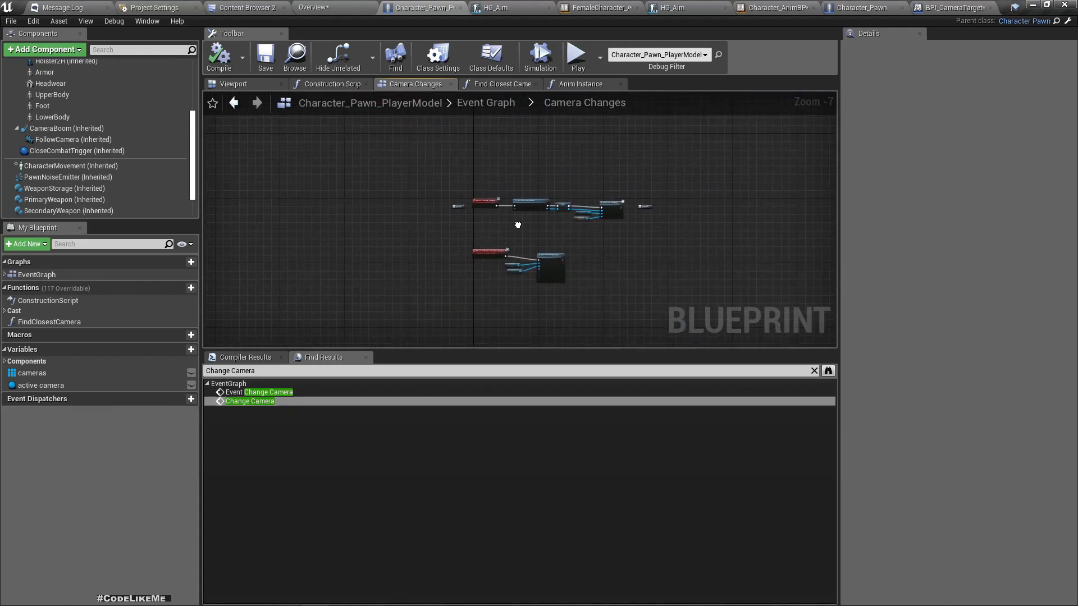
pyautogui.click(486, 102)
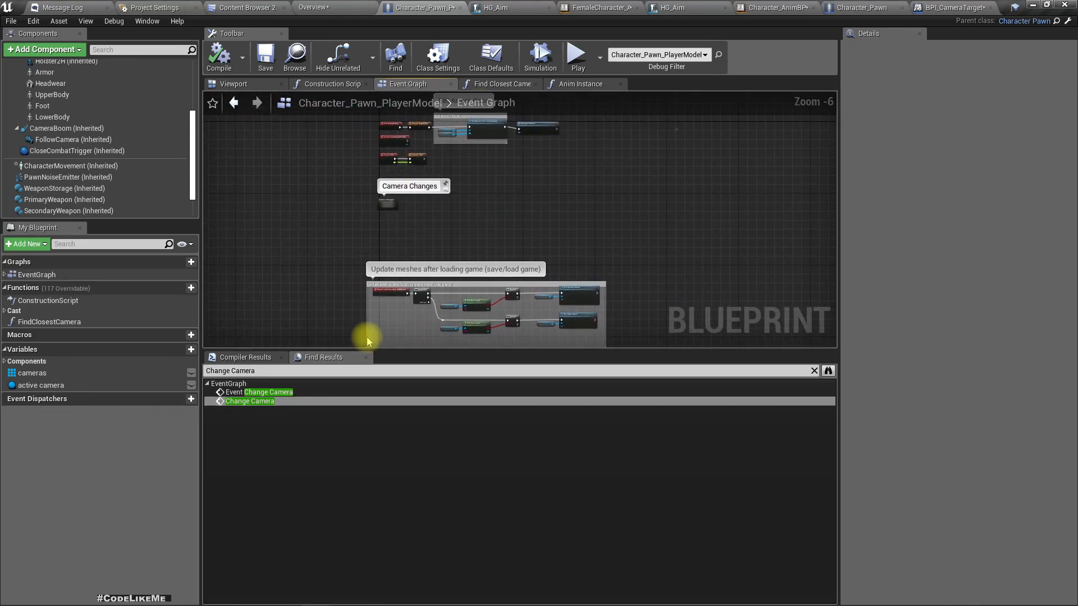
pyautogui.scroll(3)
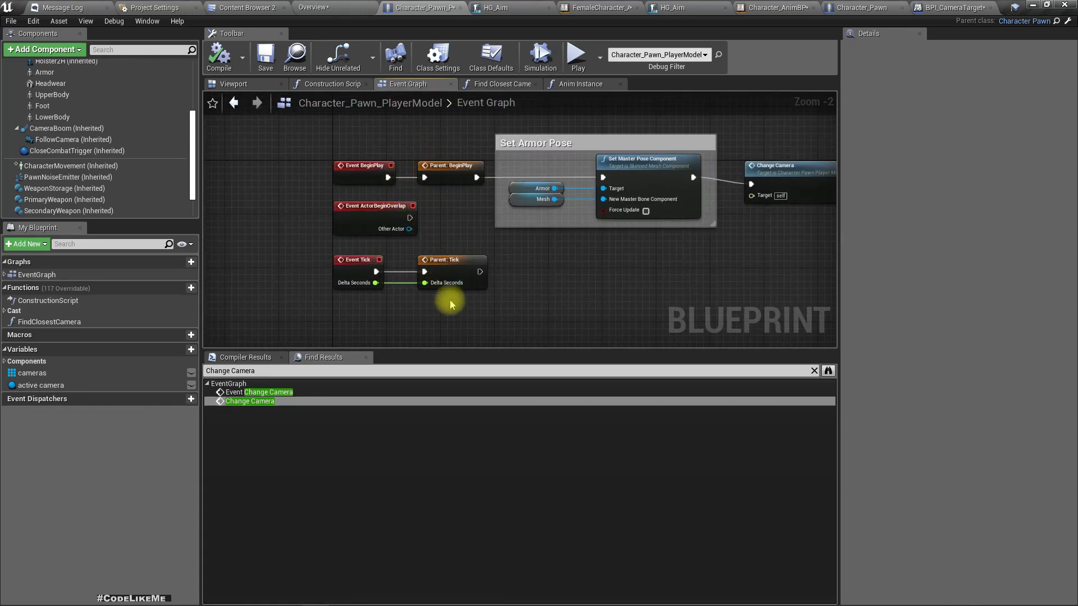
pyautogui.scroll(-3)
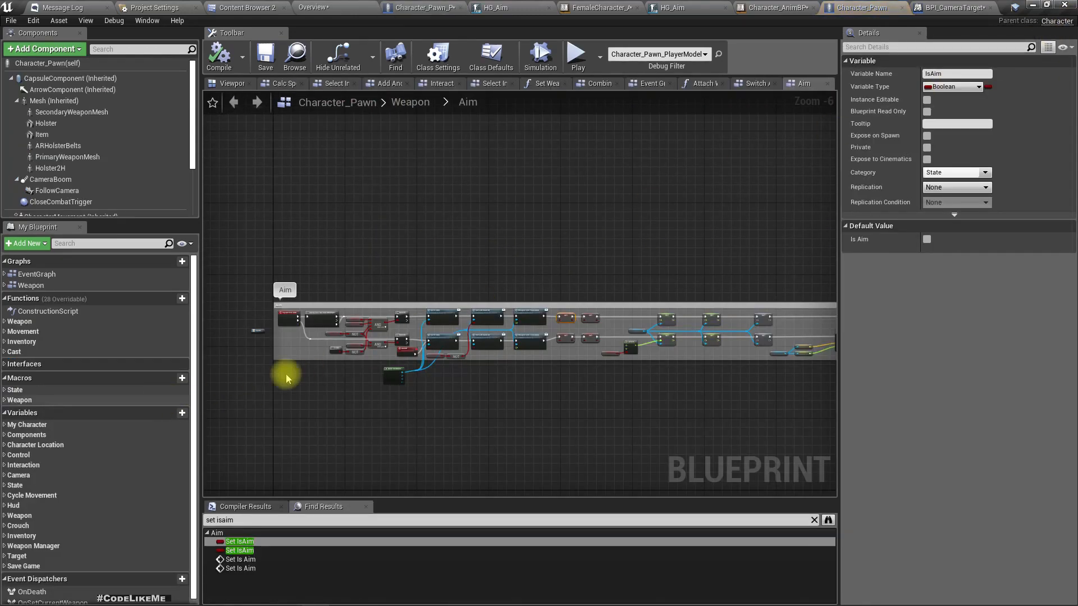
# Zoom around the Aim graph to focus on the Set Is Aim nodes
pyautogui.scroll(3)
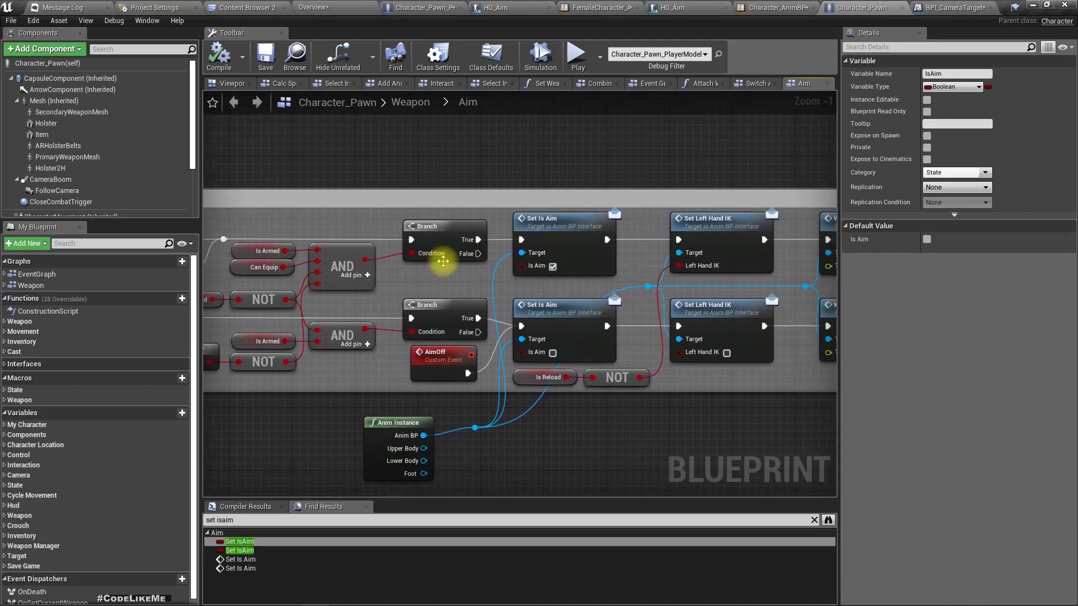
pyautogui.moveTo(574, 268)
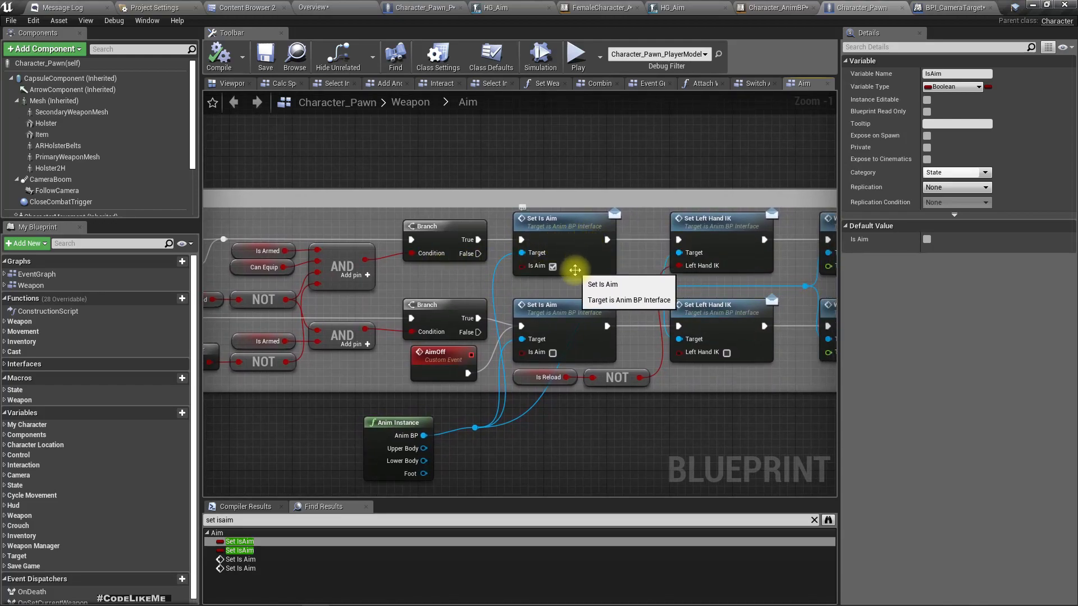
pyautogui.scroll(-3)
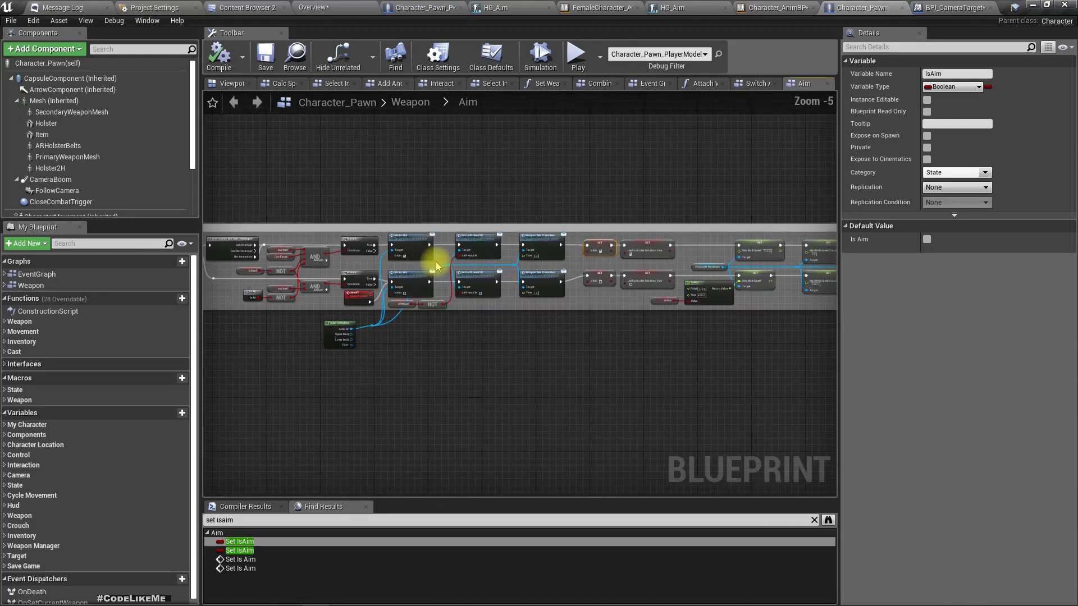
pyautogui.scroll(-3)
pyautogui.write('s')
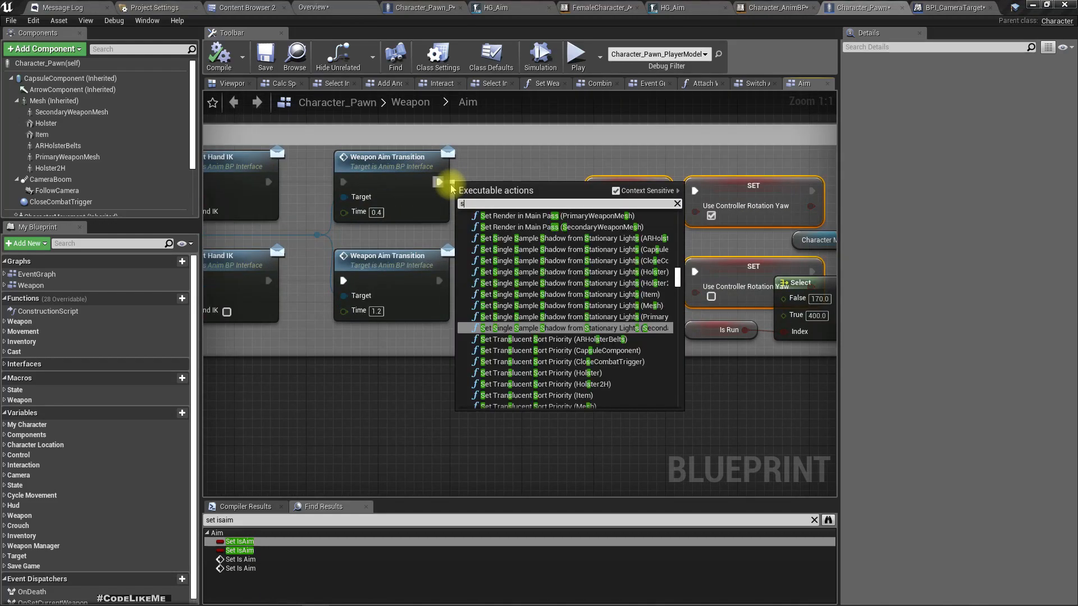
# Call Switchto Shoulder Camera (Message) after the first Weapon Aim Transition
pyautogui.click(626, 200)
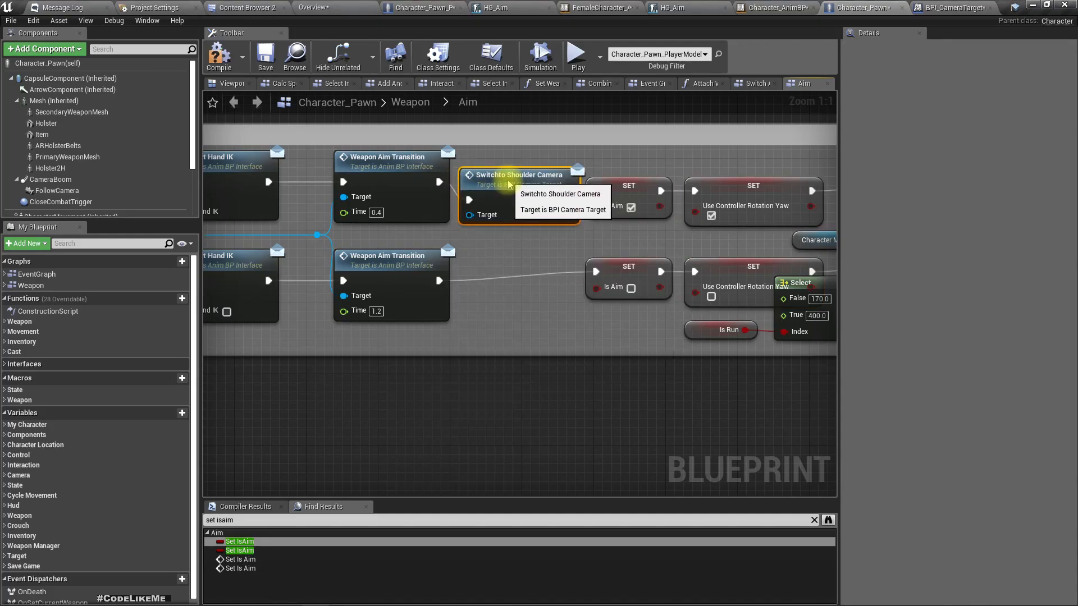
pyautogui.moveTo(428, 281)
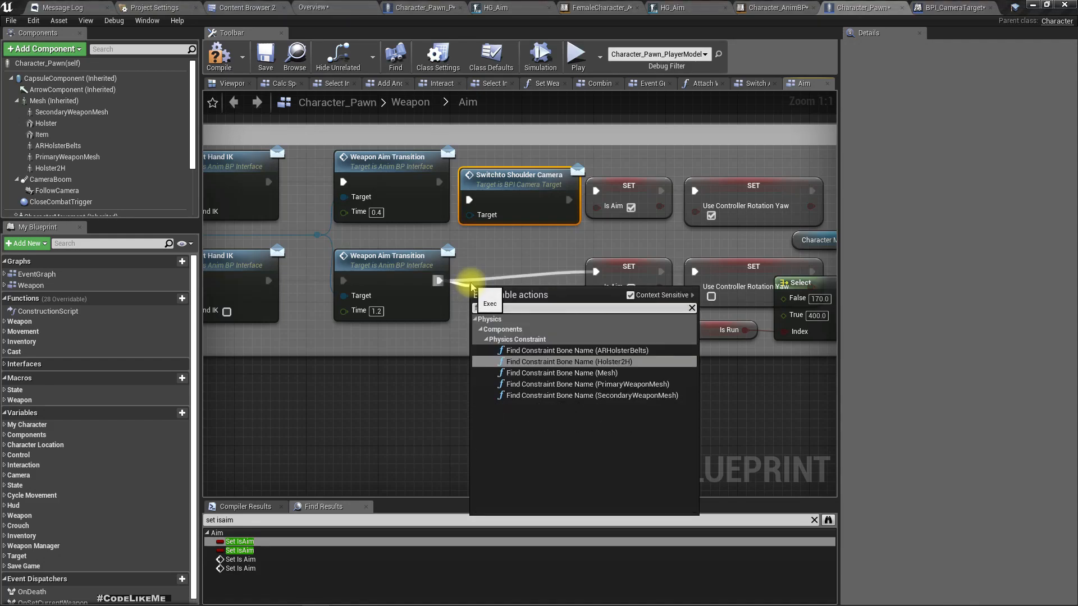
pyautogui.write('findc')
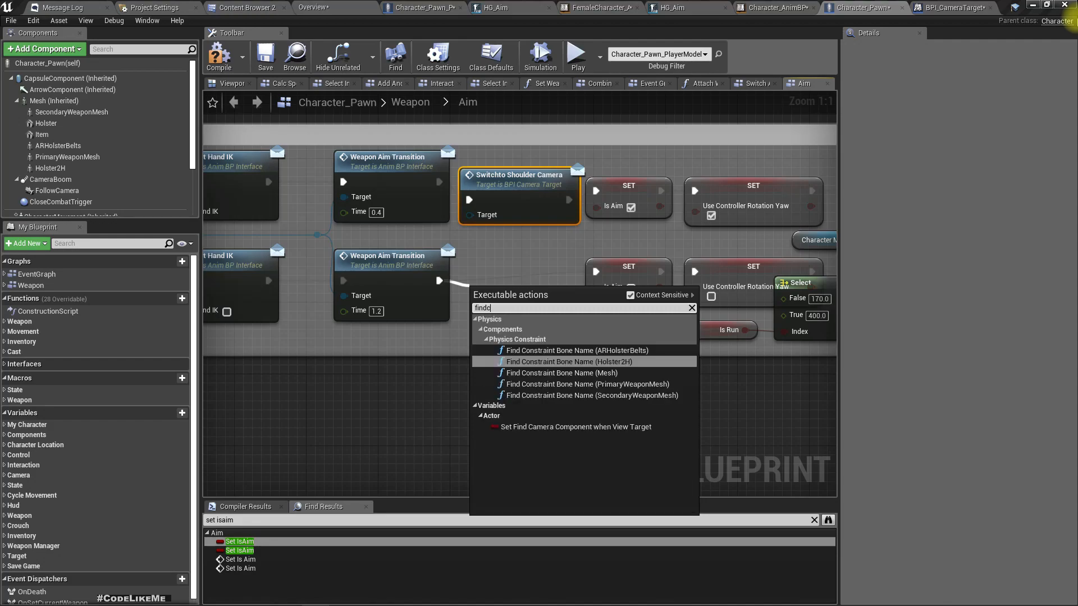
# In the Camera Changes graph, call Change Camera (Message) after the second Weapon Aim Transition
pyautogui.click(426, 8)
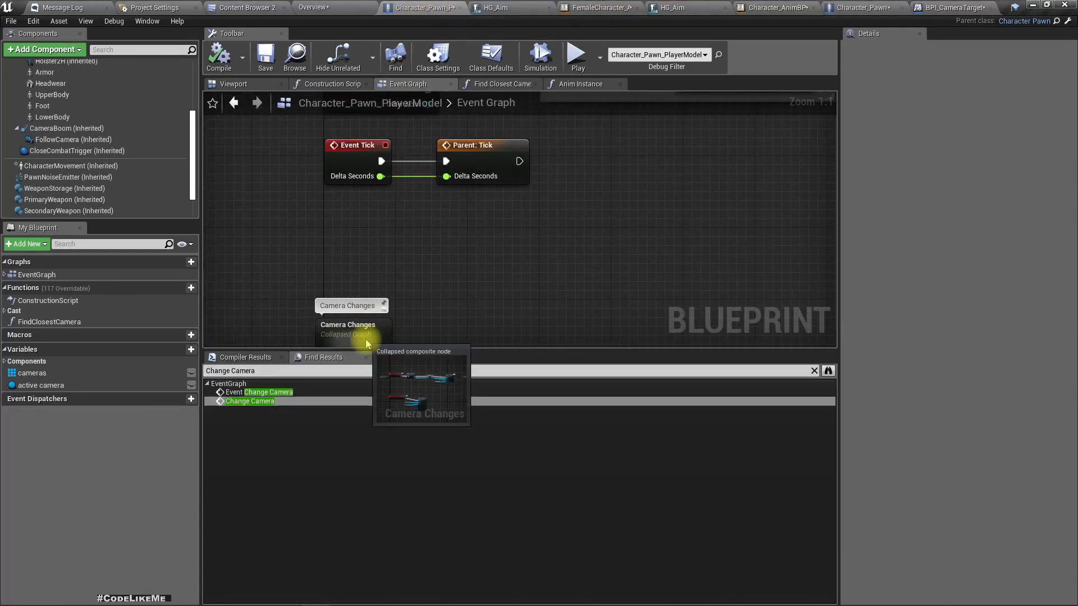
pyautogui.doubleClick(347, 325)
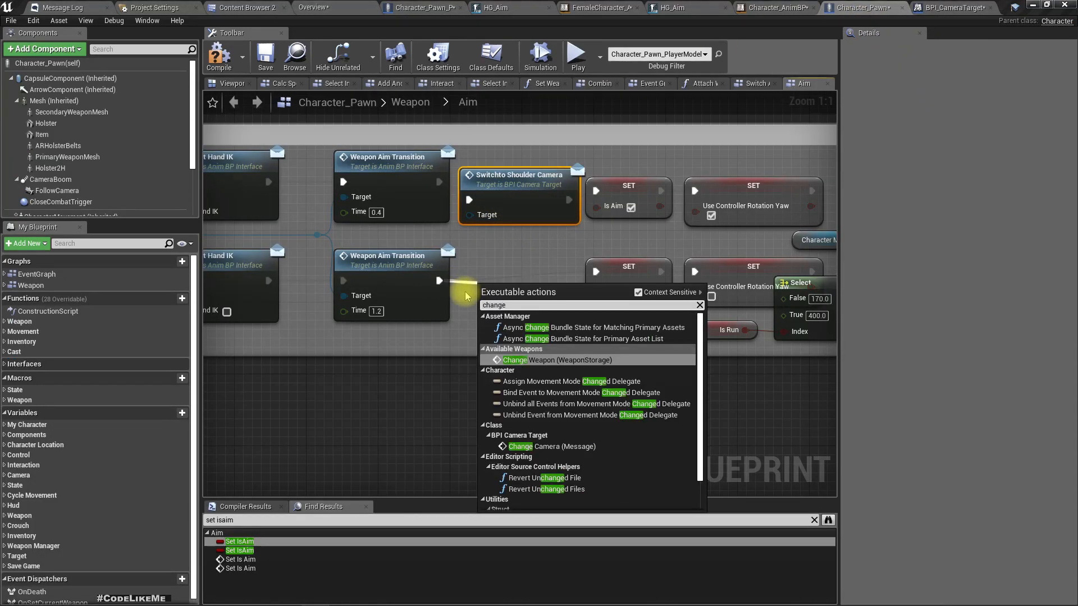
pyautogui.click(539, 445)
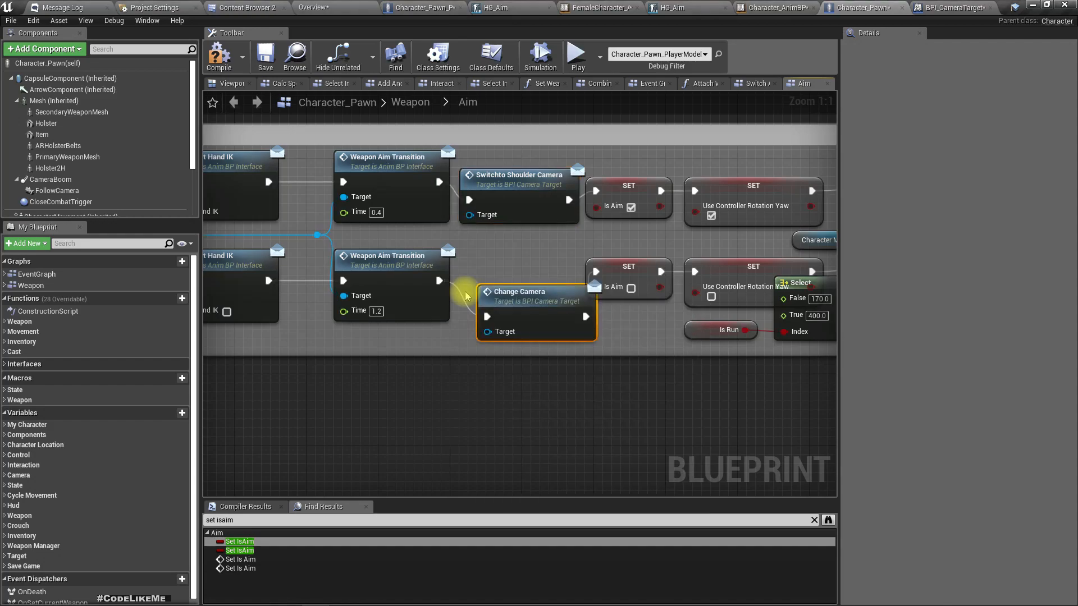
pyautogui.moveTo(219, 57)
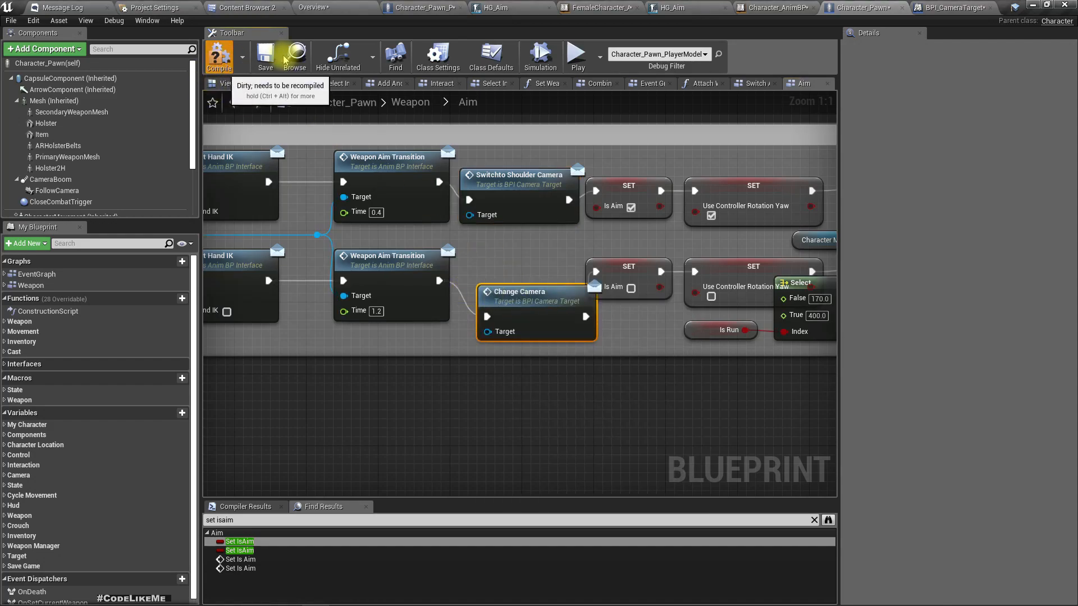
# Target both camera message calls at Self so Character_Pawn compiles, then return to the level editor
pyautogui.click(219, 57)
pyautogui.write('self')
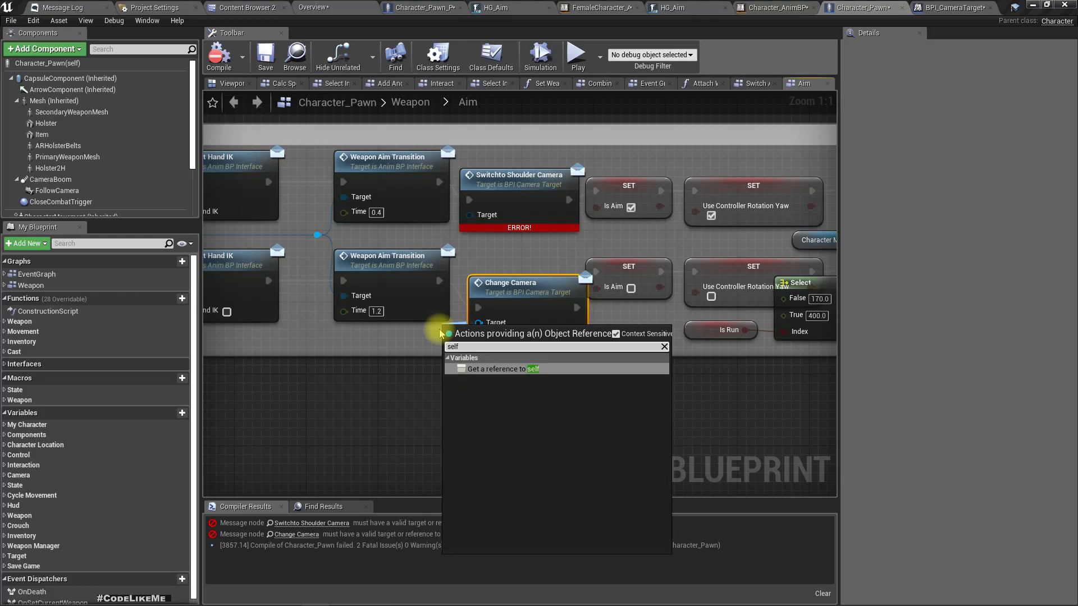
pyautogui.click(502, 368)
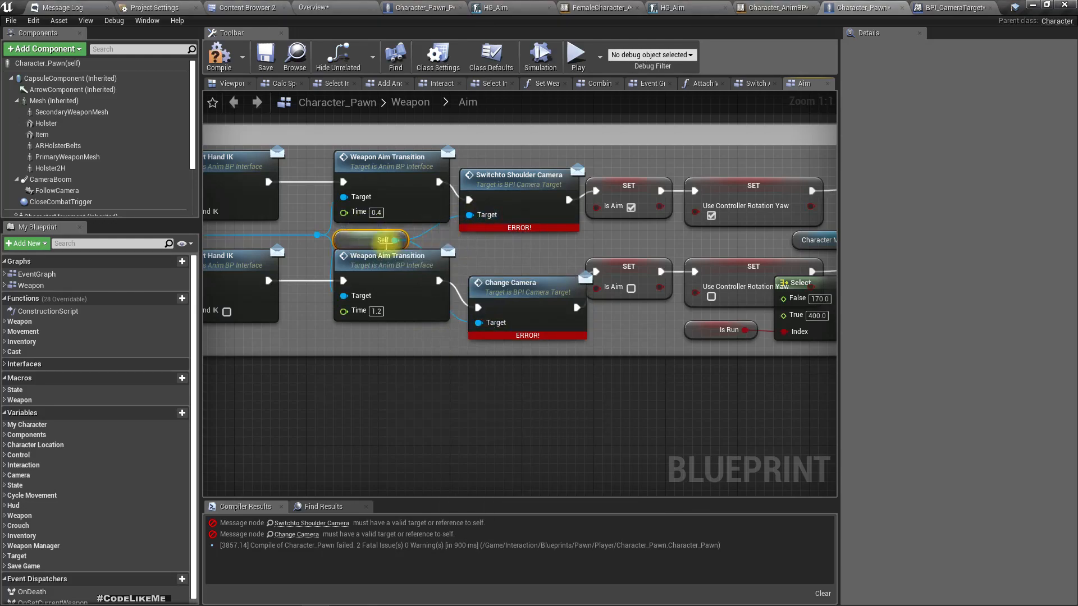
pyautogui.click(219, 56)
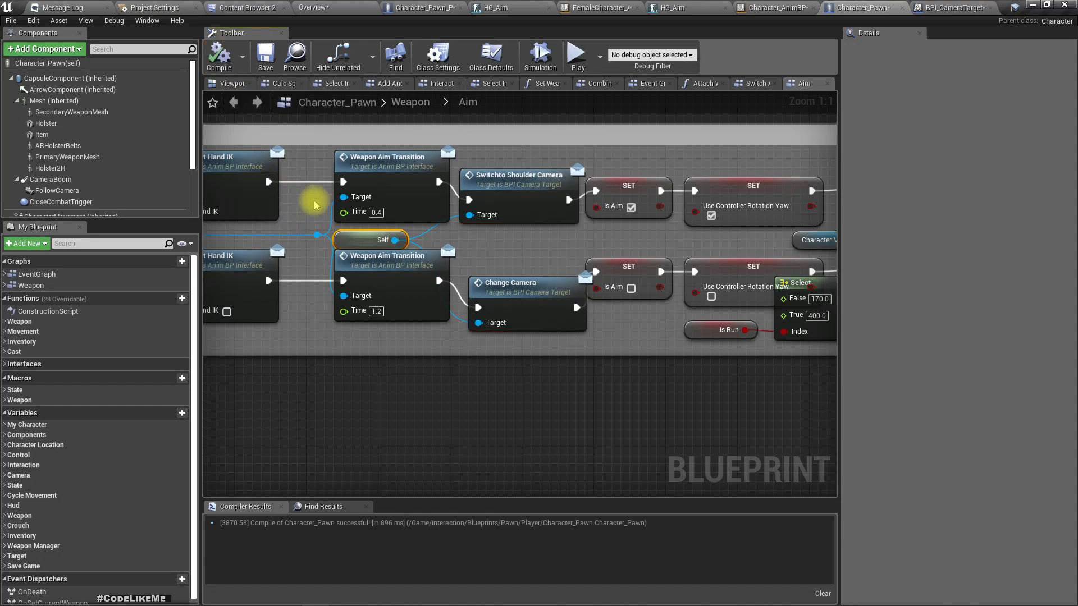
pyautogui.click(295, 8)
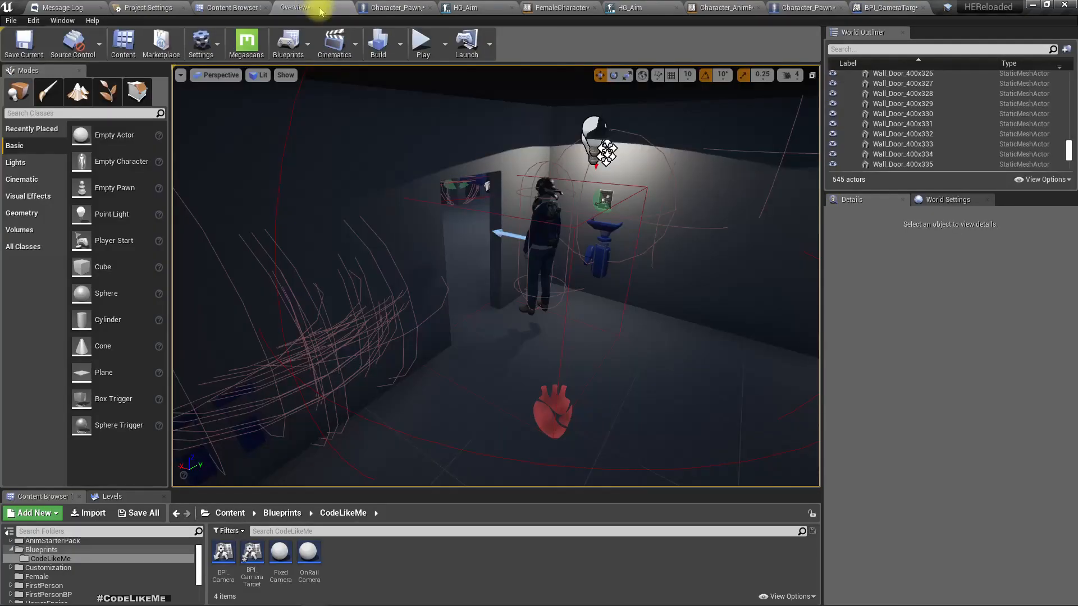
pyautogui.press('Alt+P')
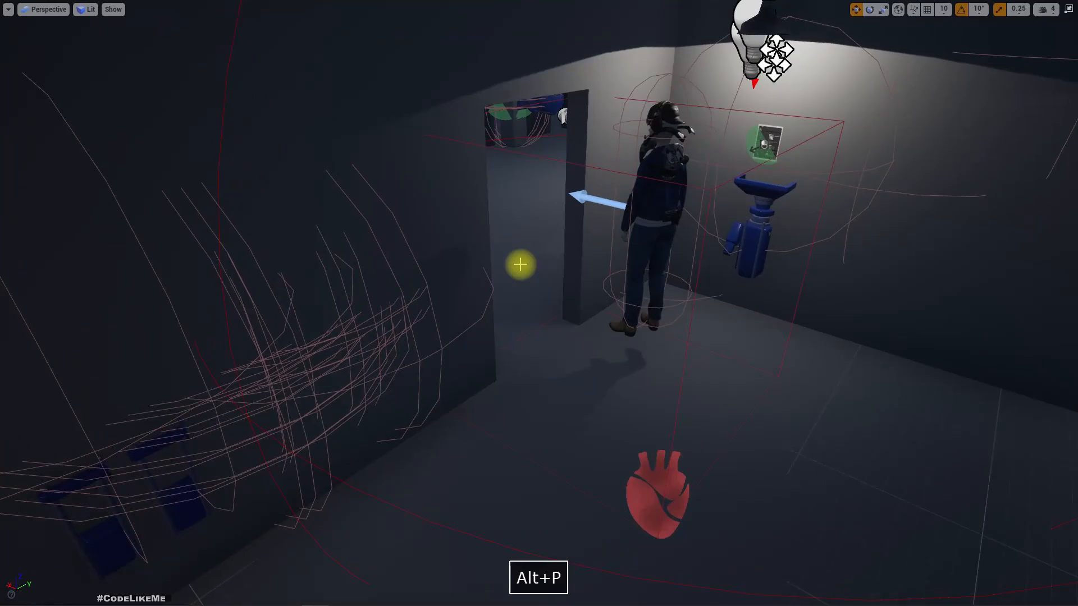
pyautogui.press('Alt+P')
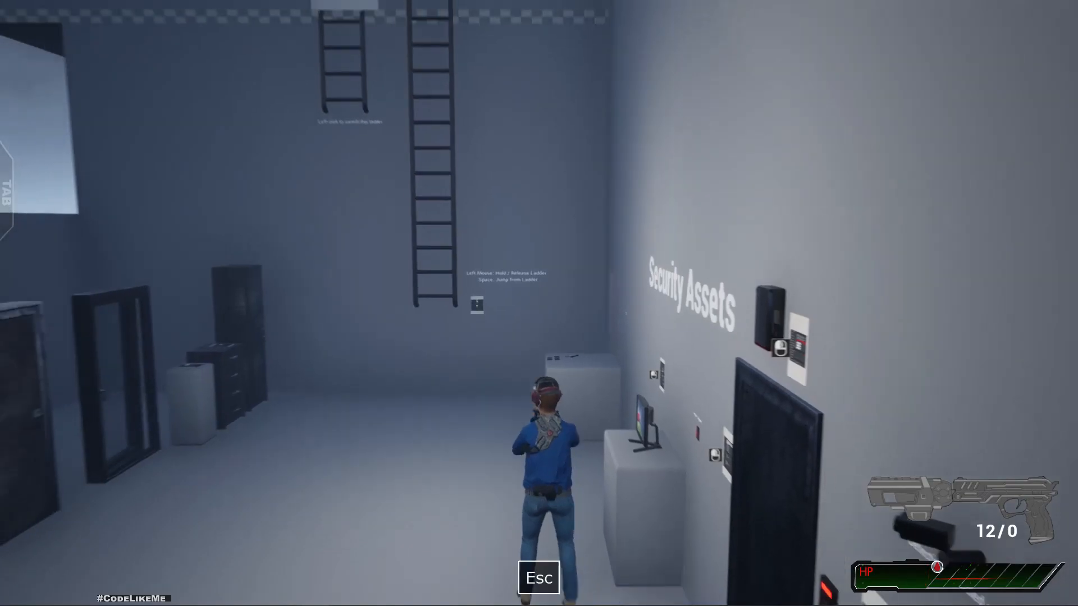
pyautogui.press('F11')
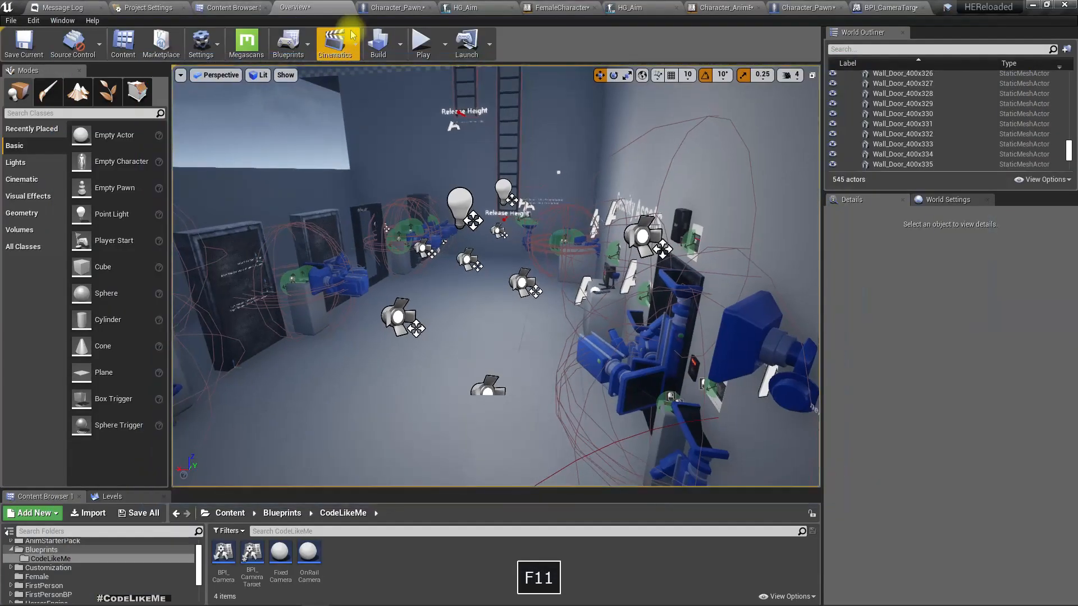
pyautogui.moveTo(786, 38)
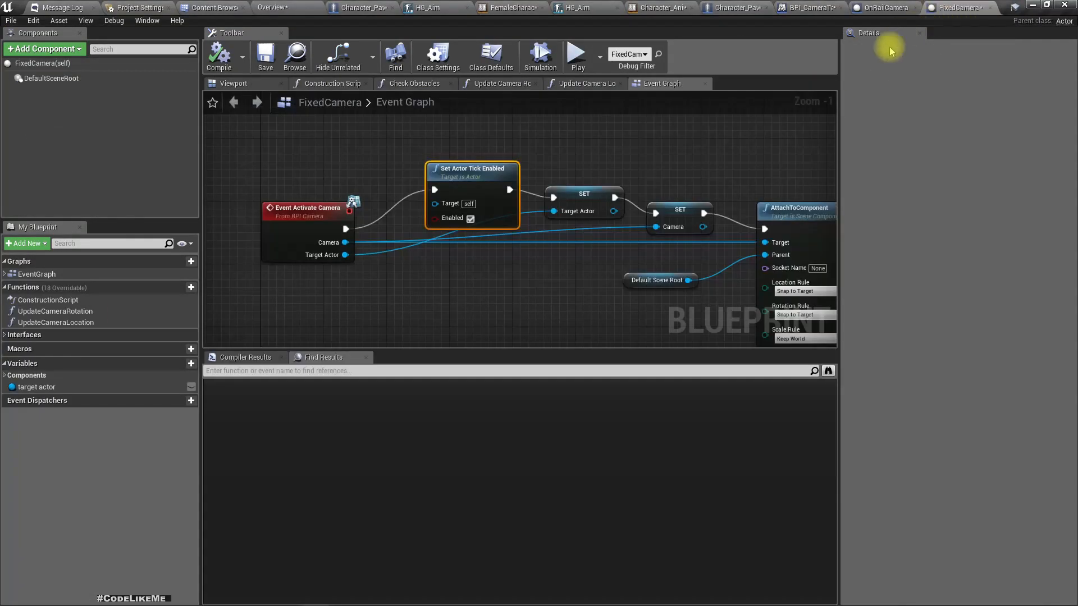
pyautogui.scroll(-3)
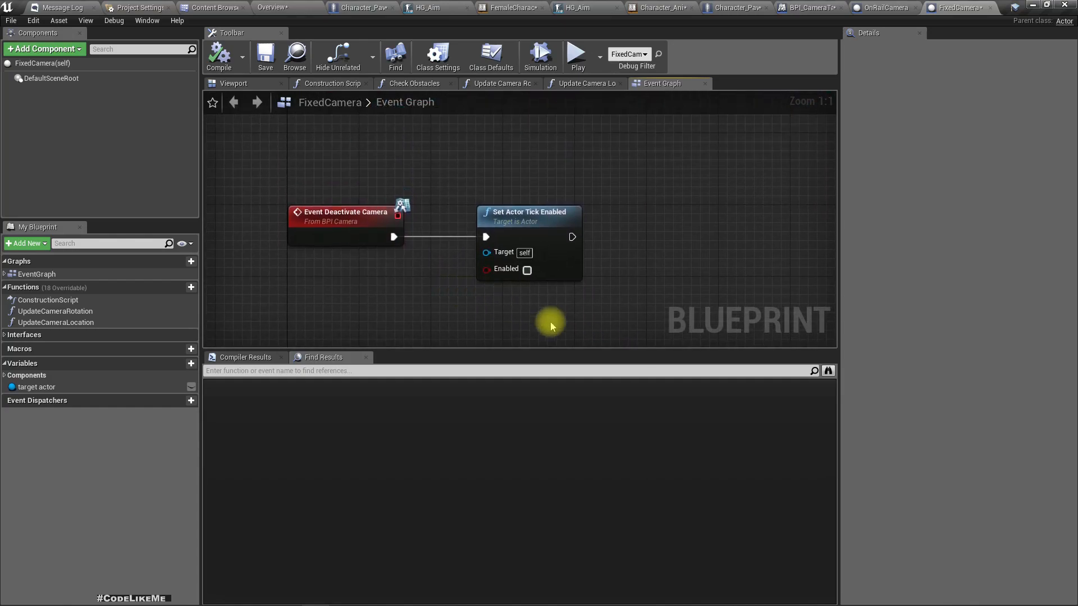
pyautogui.moveTo(677, 36)
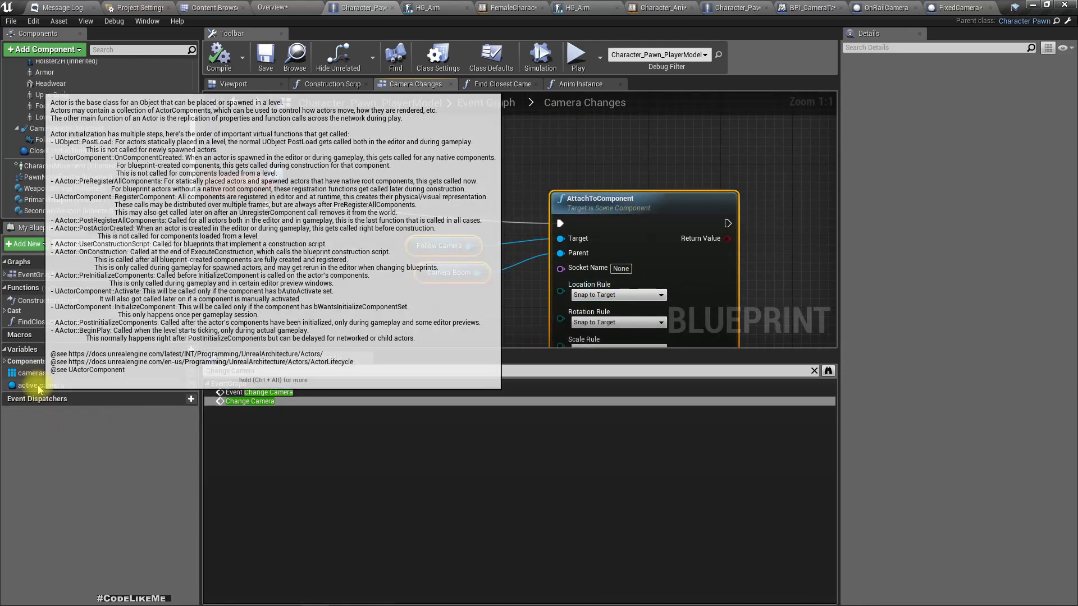
pyautogui.click(40, 385)
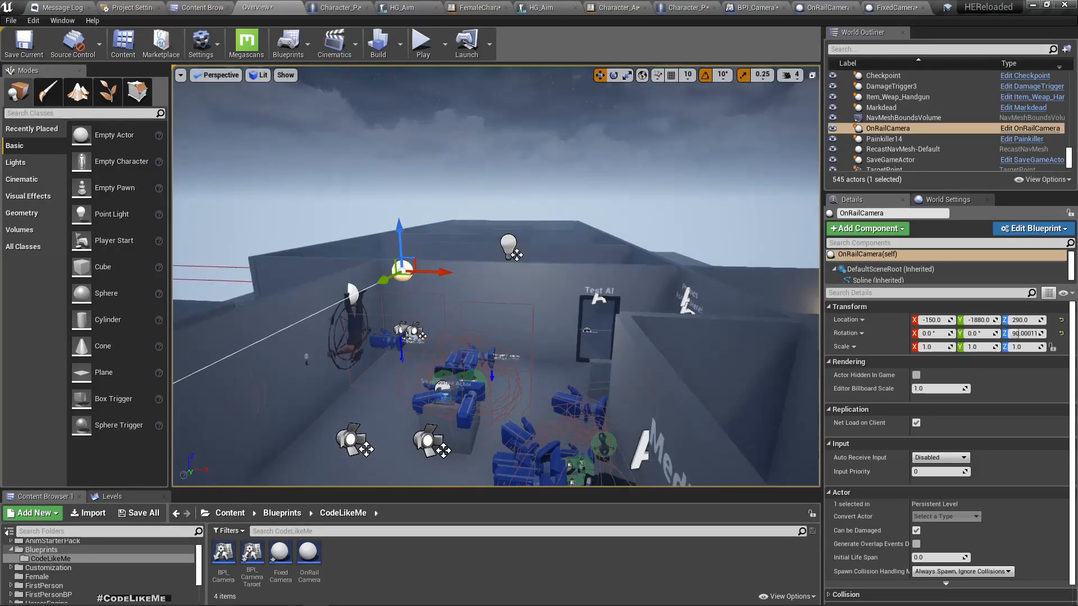
# Play the level in editor (Alt+P) and aim the pistol to test the shoulder camera
pyautogui.press('alt+p')
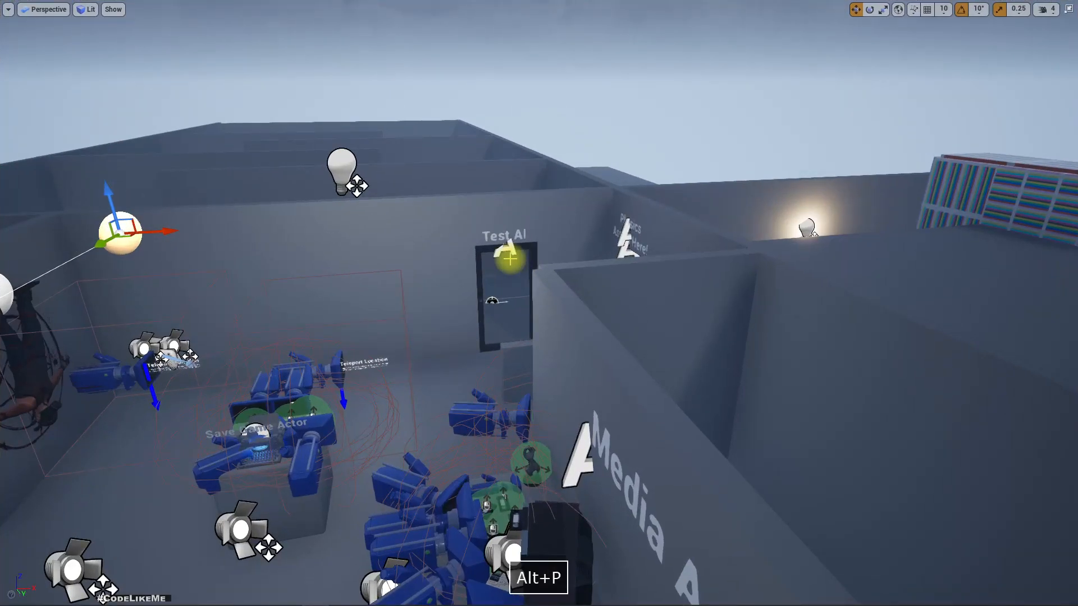
pyautogui.press('Alt+p')
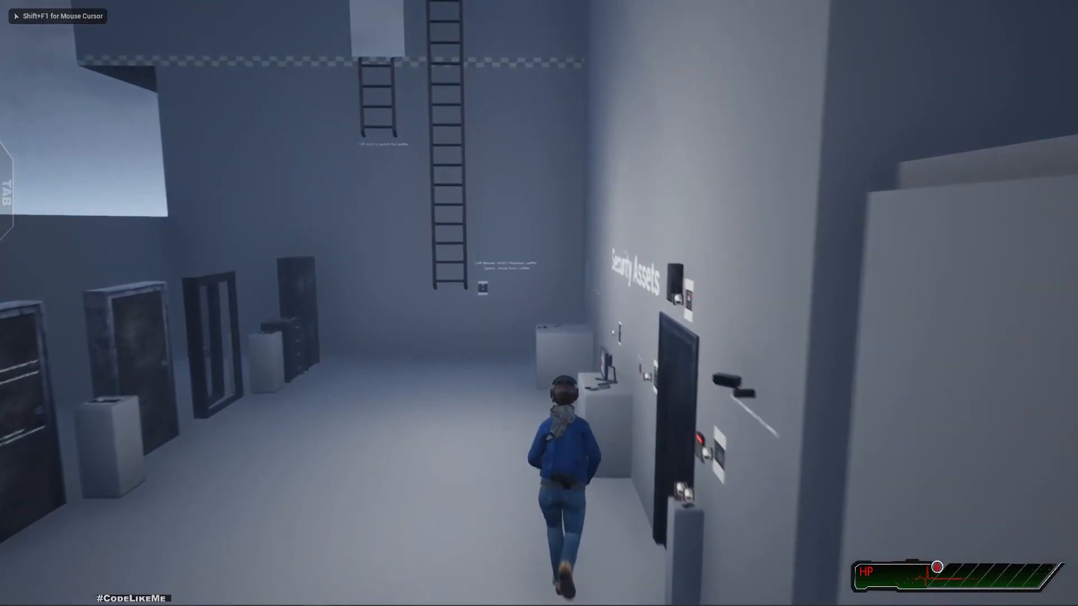
pyautogui.moveTo(539, 303)
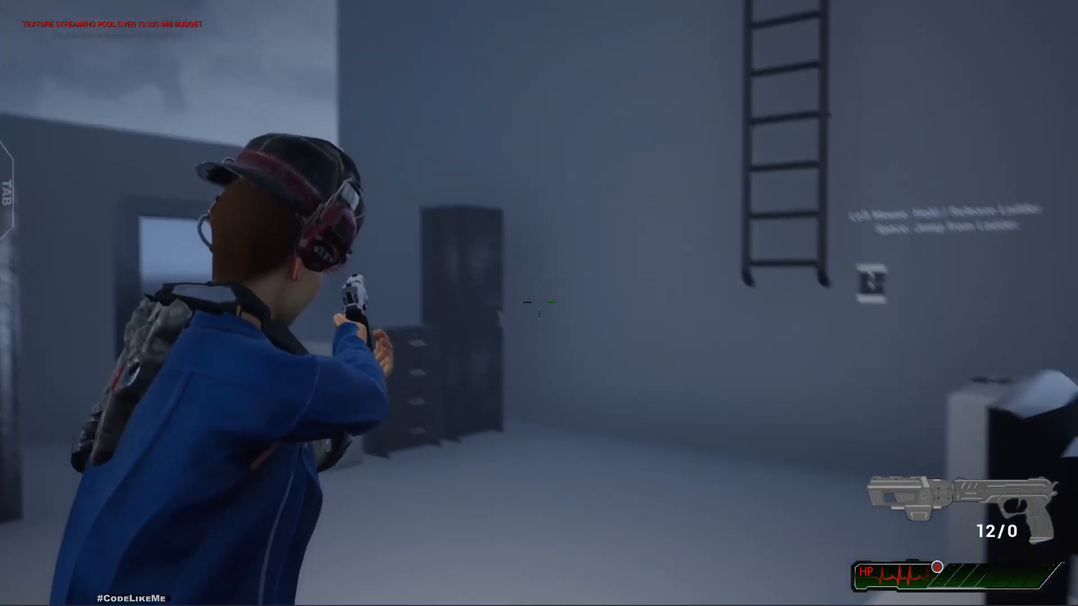
pyautogui.moveTo(539, 303)
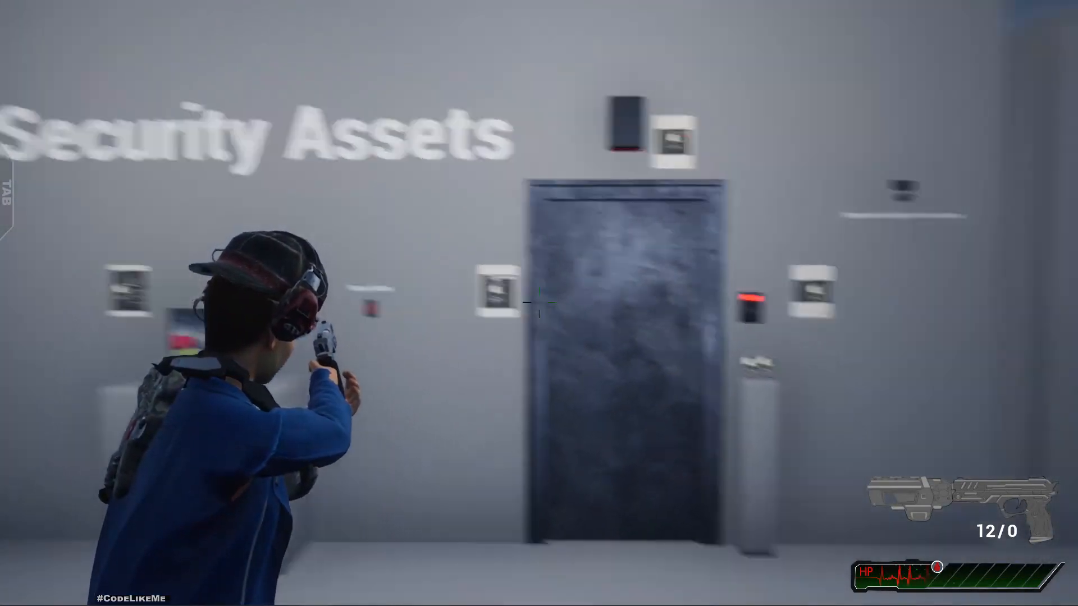
pyautogui.moveTo(539, 303)
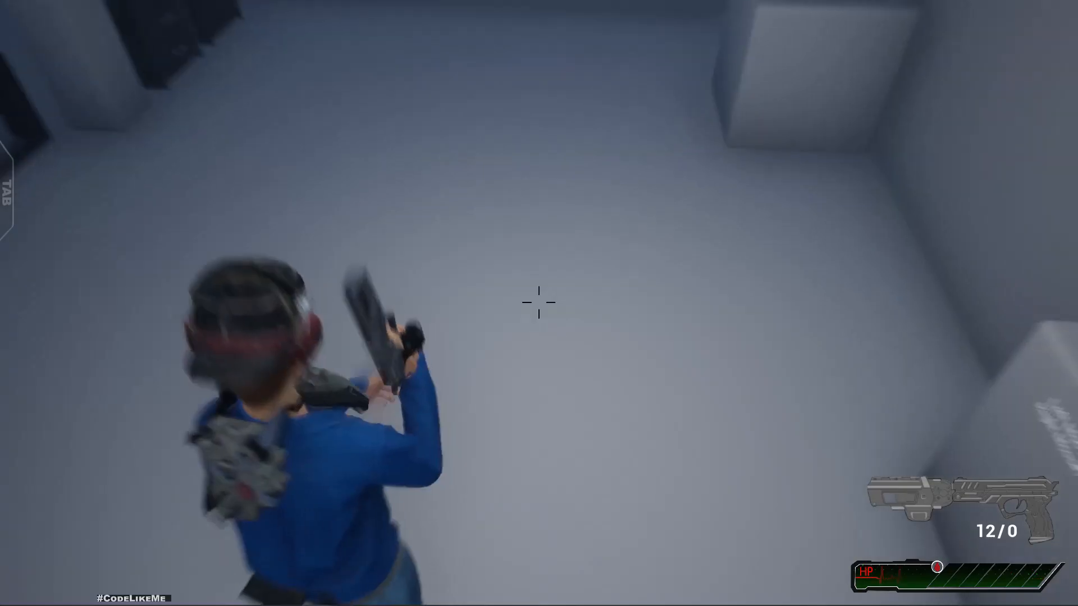
pyautogui.moveTo(539, 302)
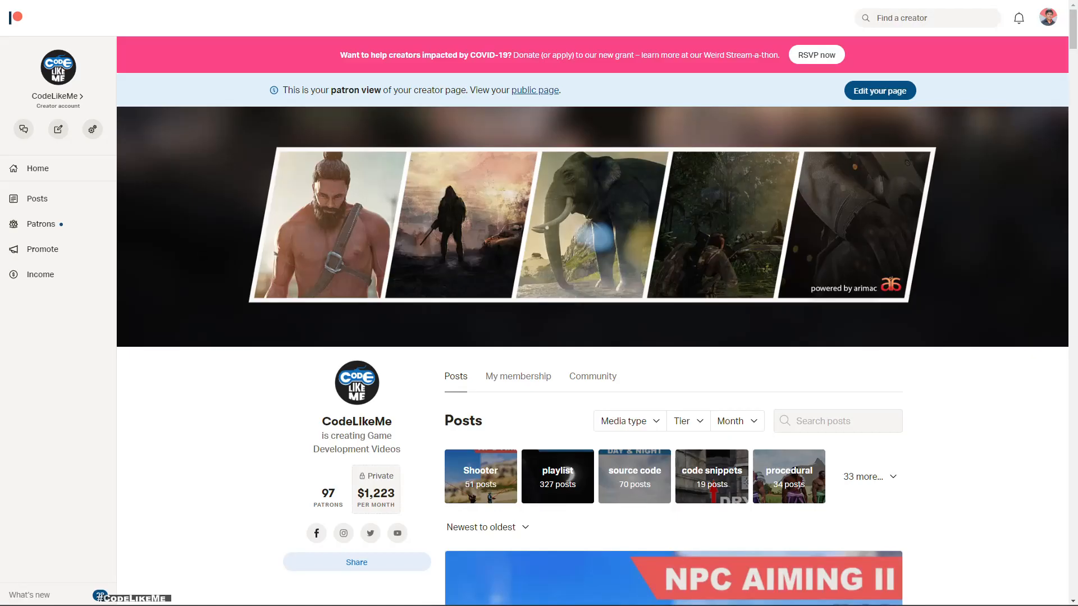
pyautogui.scroll(-3)
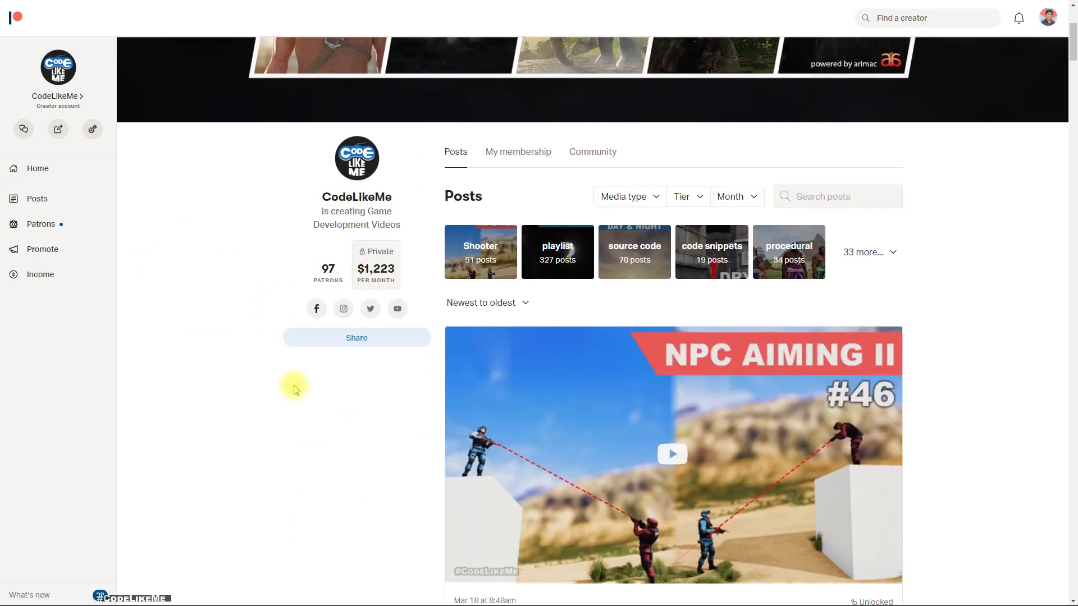
pyautogui.scroll(3)
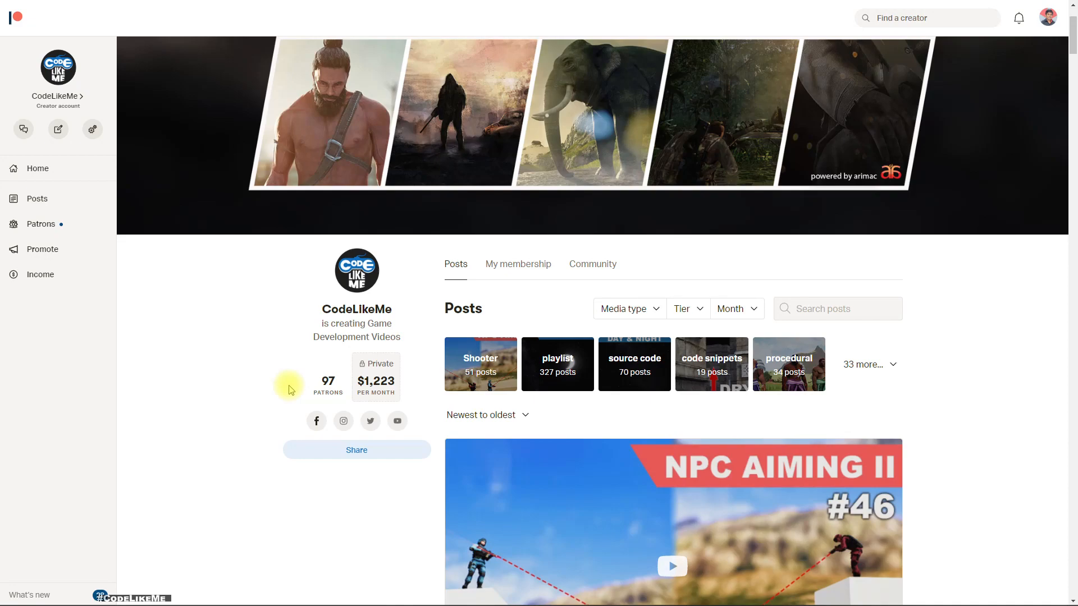
pyautogui.scroll(-3)
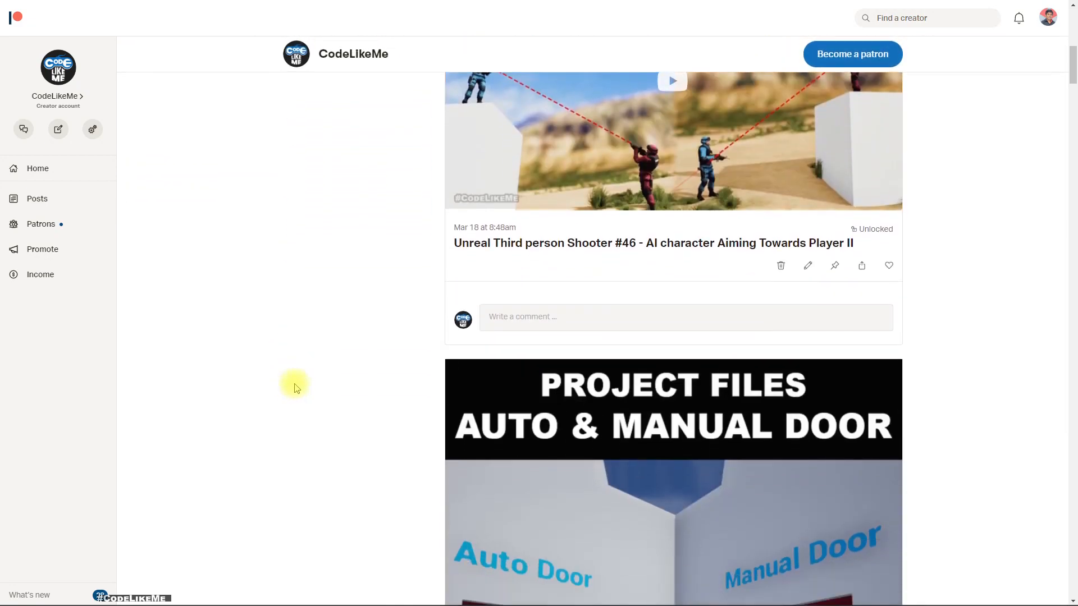
pyautogui.scroll(3)
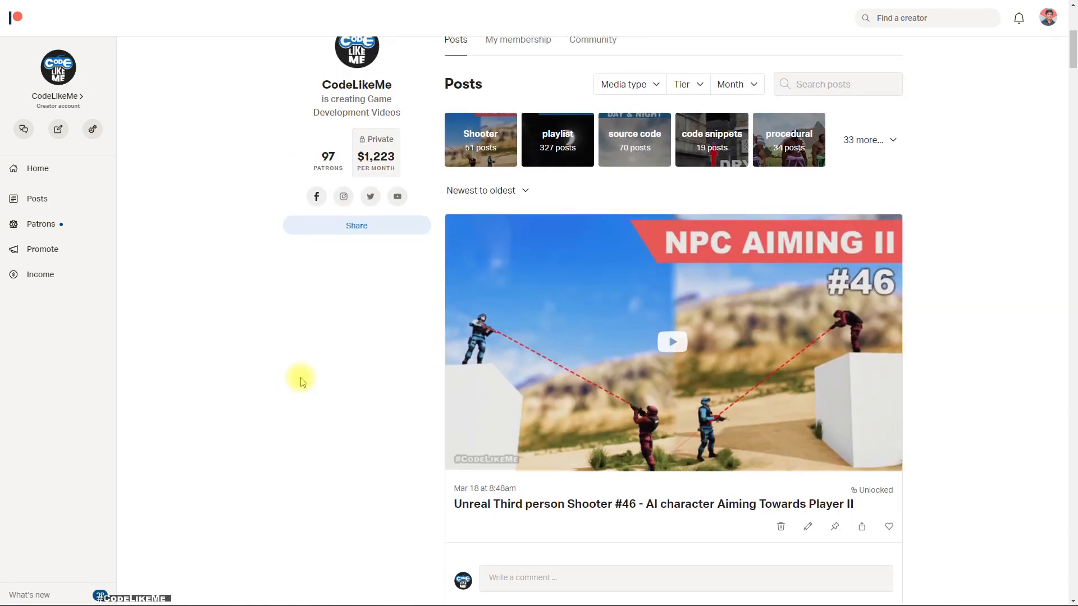
pyautogui.moveTo(316, 360)
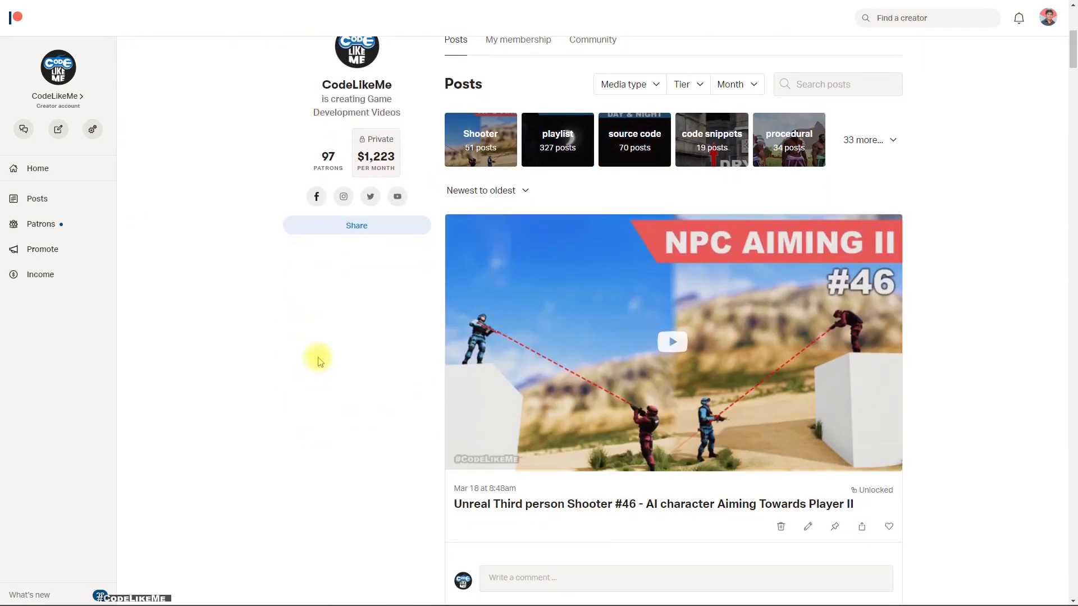
pyautogui.moveTo(350, 354)
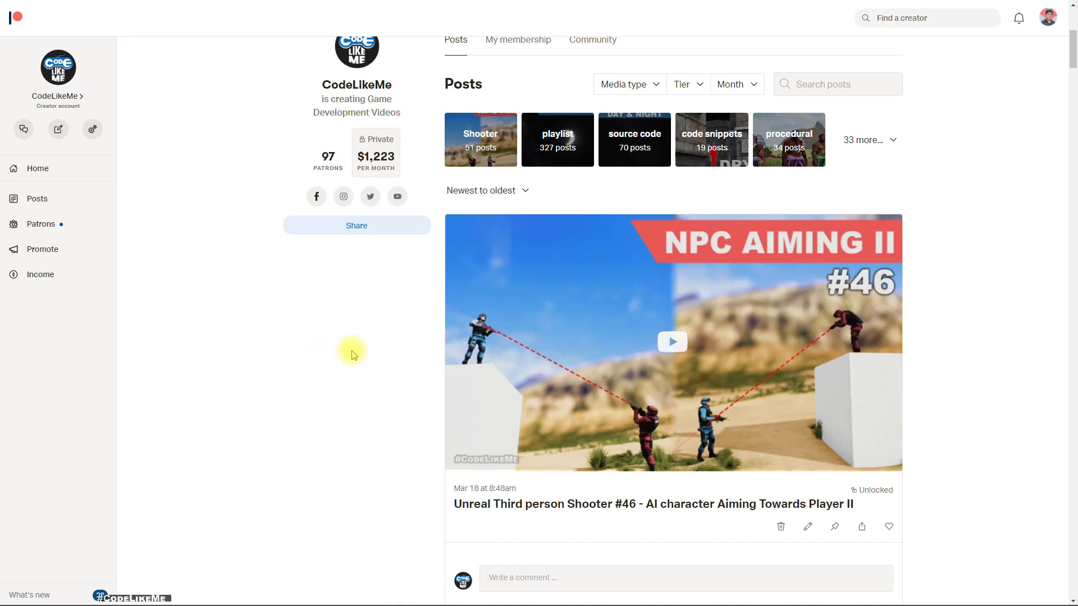
pyautogui.scroll(3)
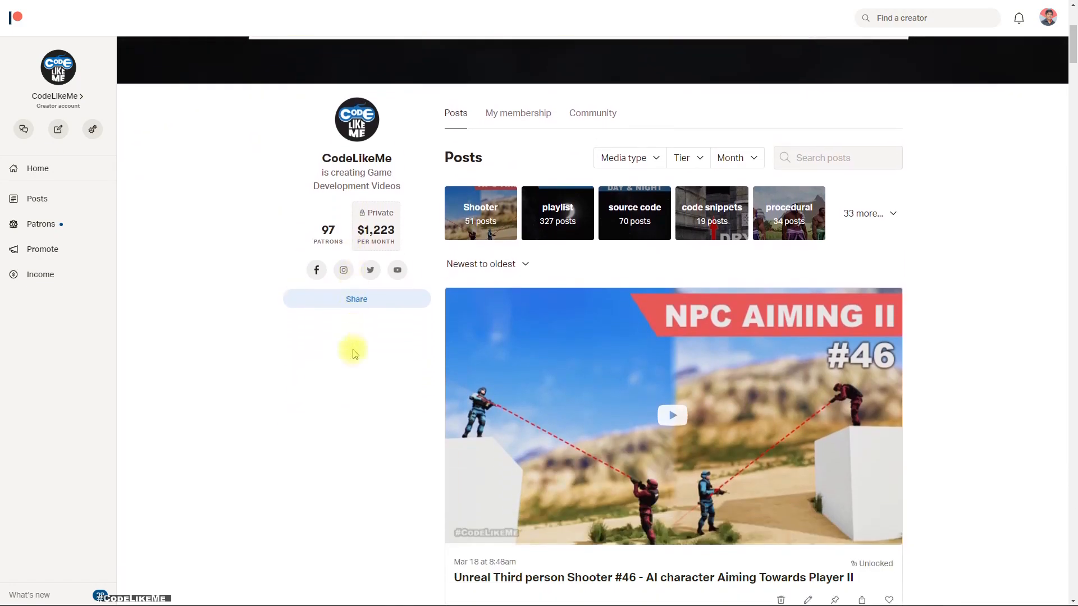
pyautogui.scroll(3)
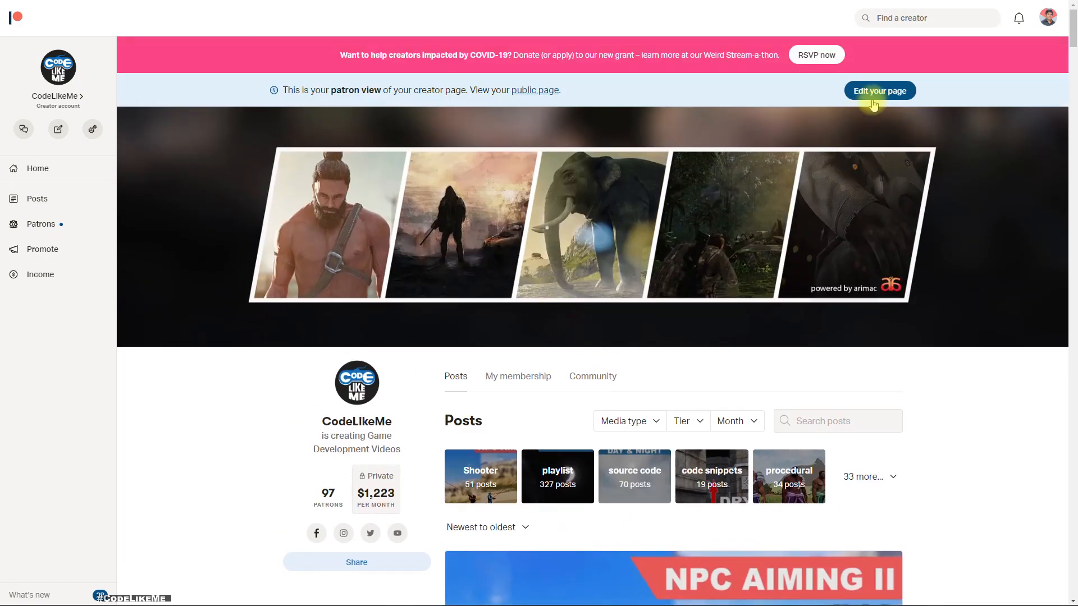
pyautogui.scroll(-3)
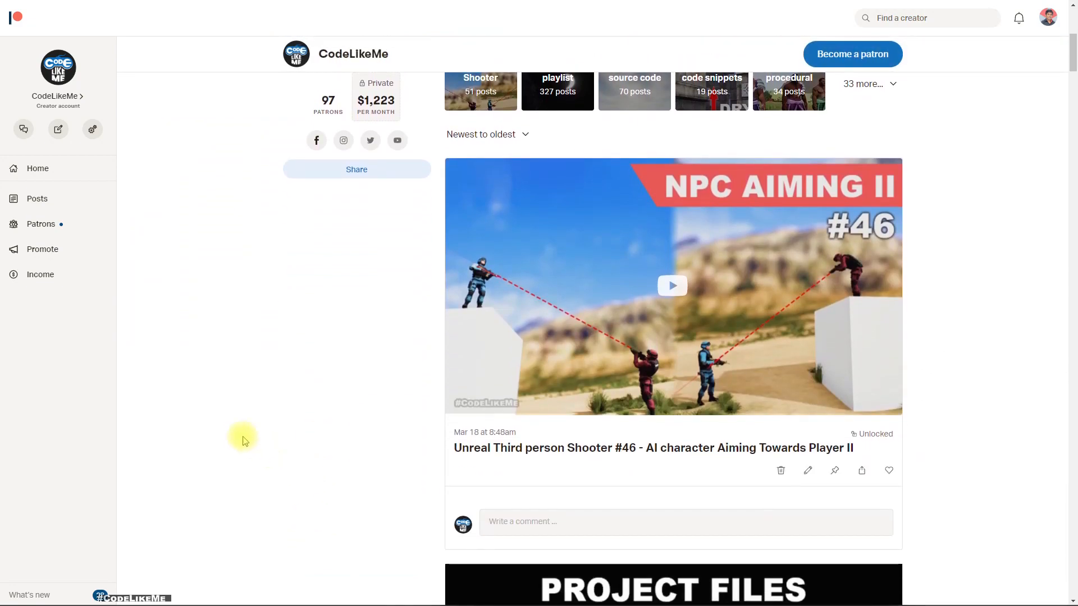